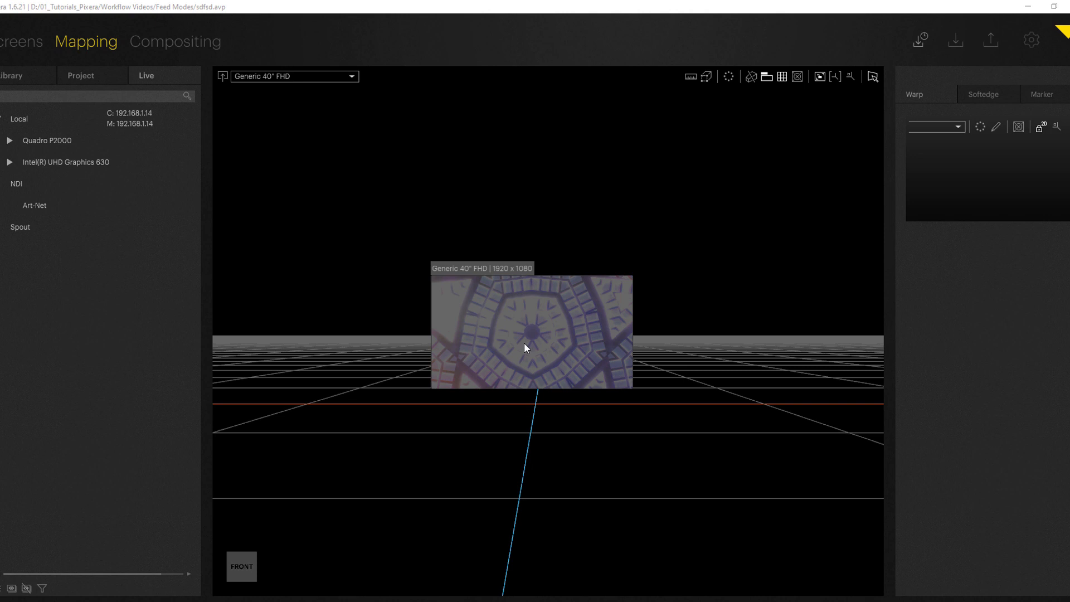
{"action": "mouse_move", "coordinate": [560, 339]}
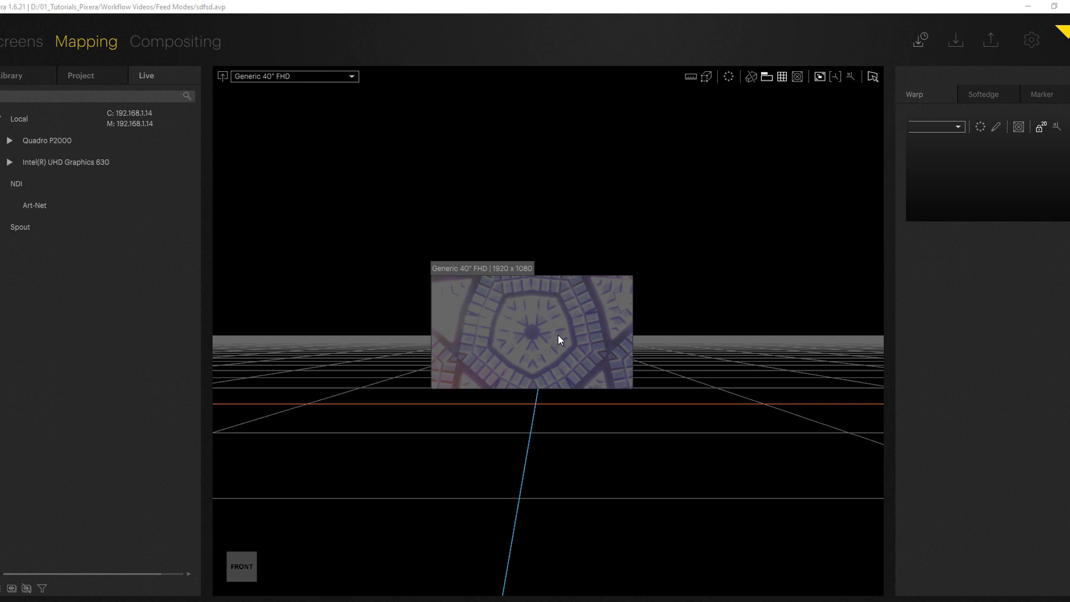
{"action": "mouse_move", "coordinate": [448, 255]}
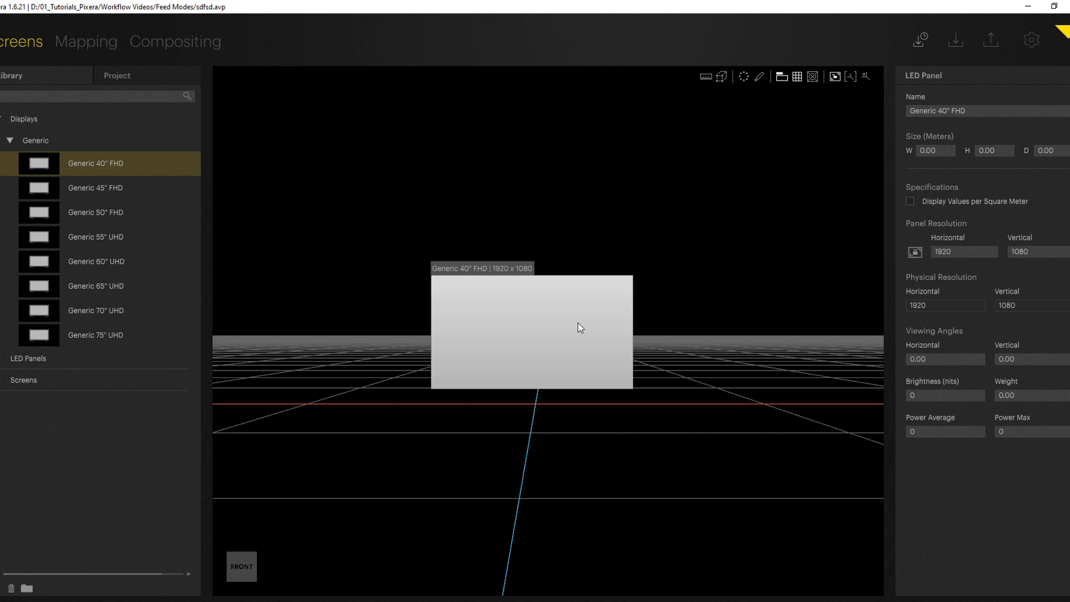
{"action": "mouse_move", "coordinate": [584, 334]}
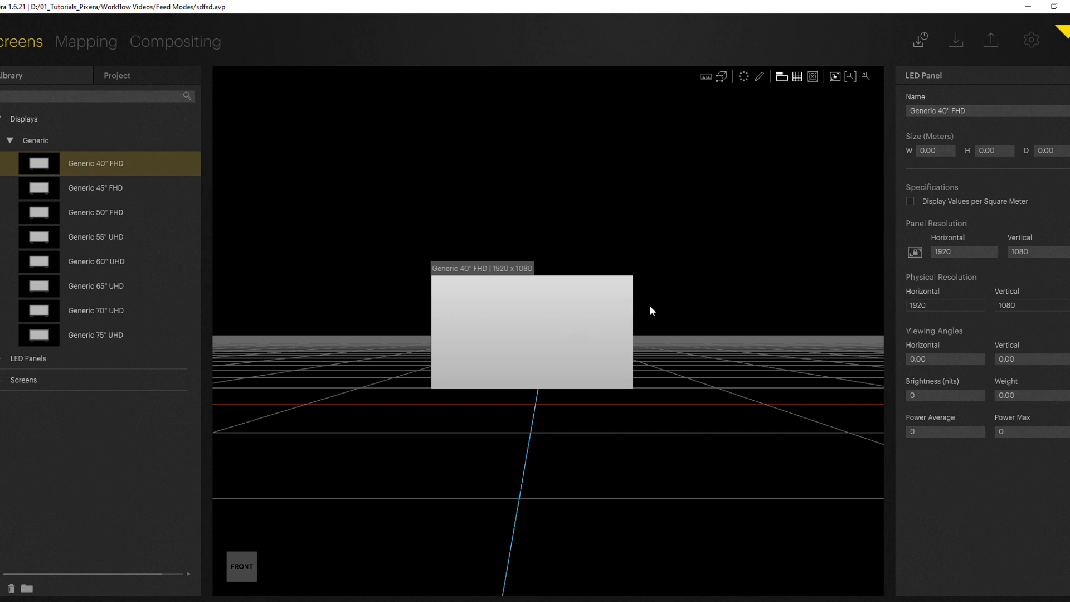
{"action": "mouse_move", "coordinate": [626, 342]}
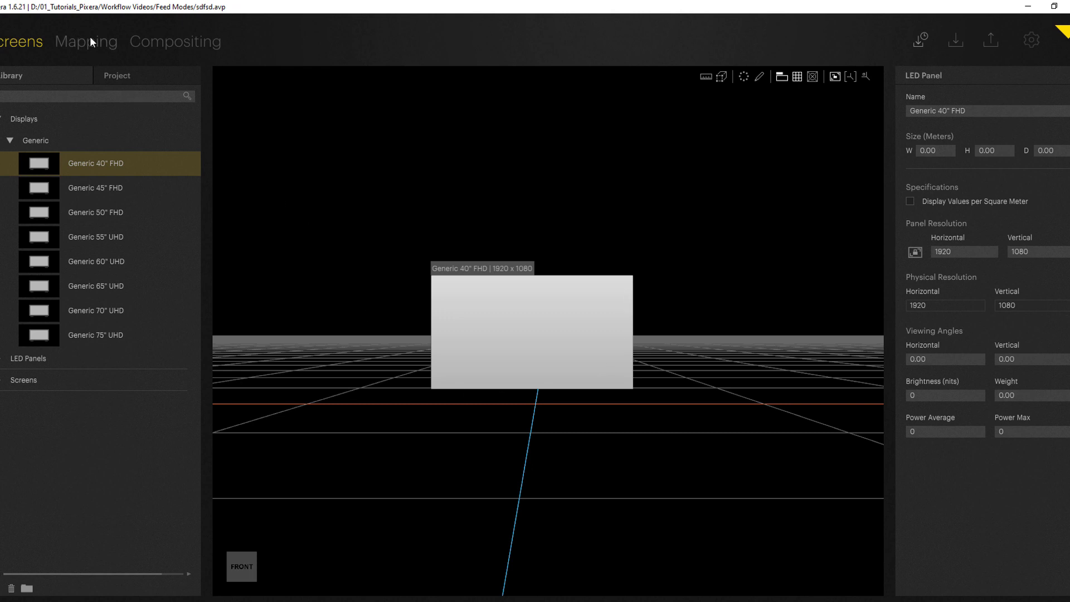
- Return to Mapping and select the local machine's Art-Net device to add an output stream
{"action": "left_click", "coordinate": [85, 43]}
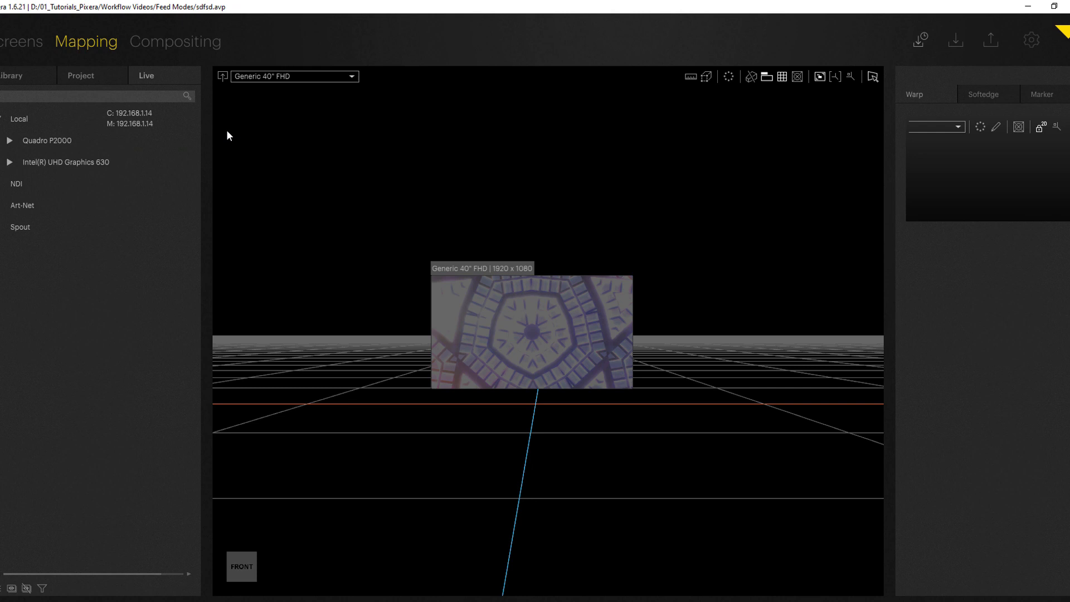
{"action": "mouse_move", "coordinate": [150, 80]}
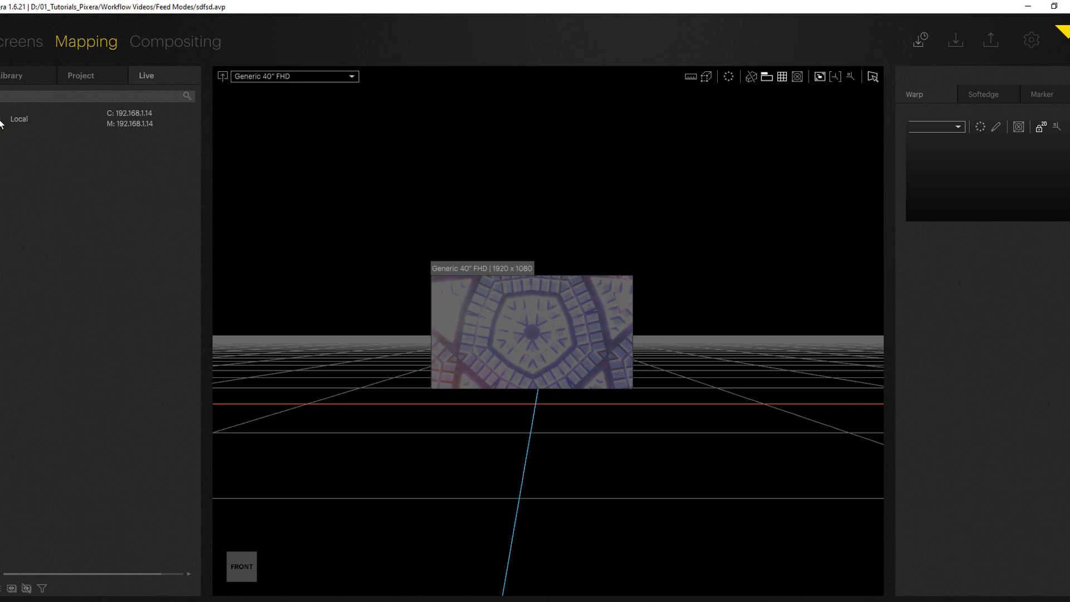
{"action": "left_click", "coordinate": [2, 119]}
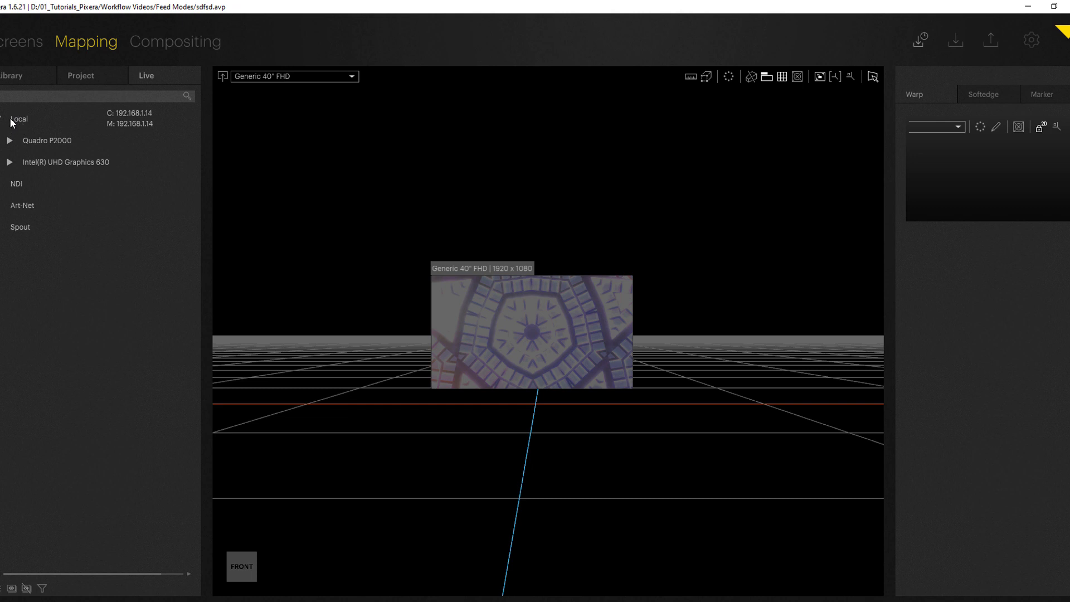
{"action": "left_click", "coordinate": [22, 205]}
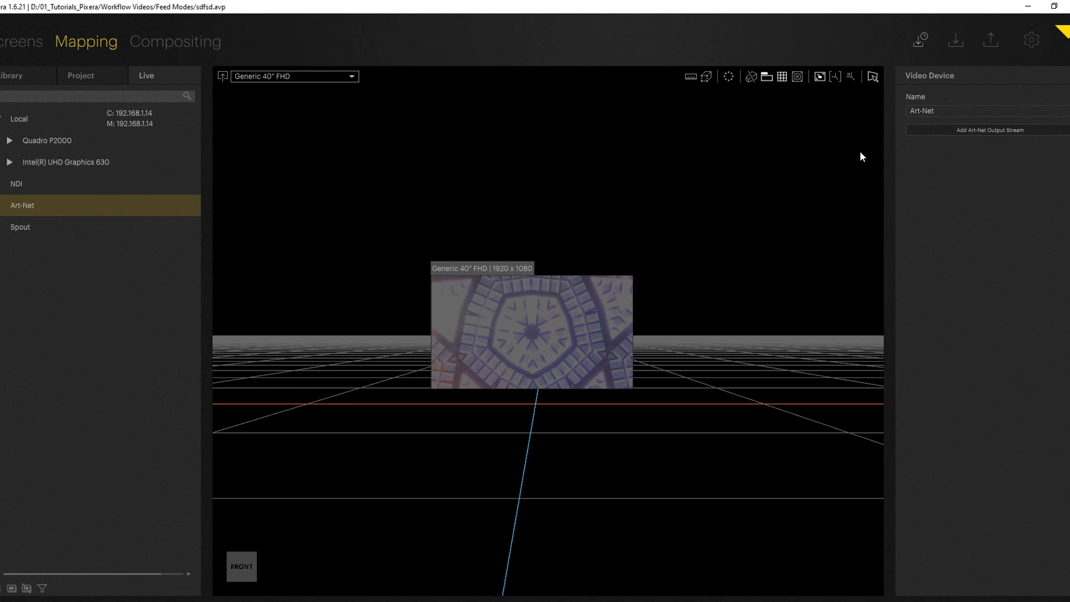
{"action": "mouse_move", "coordinate": [974, 135]}
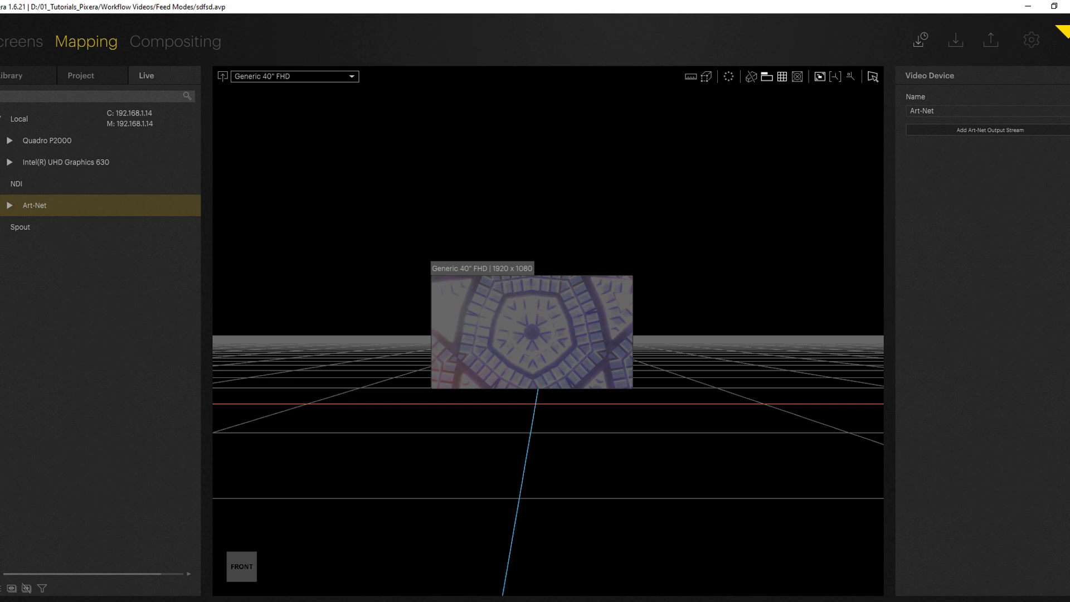
- Set the Pixera Art-Net Output stream's Assigned Image Device to Generic 40" FHD
{"action": "left_click", "coordinate": [11, 205]}
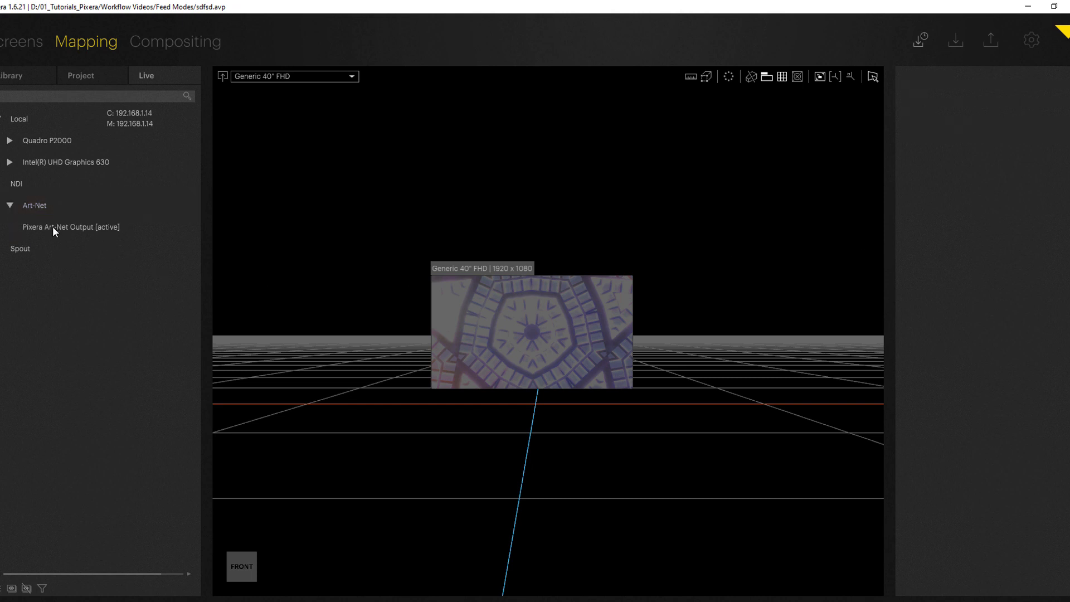
{"action": "left_click", "coordinate": [70, 227]}
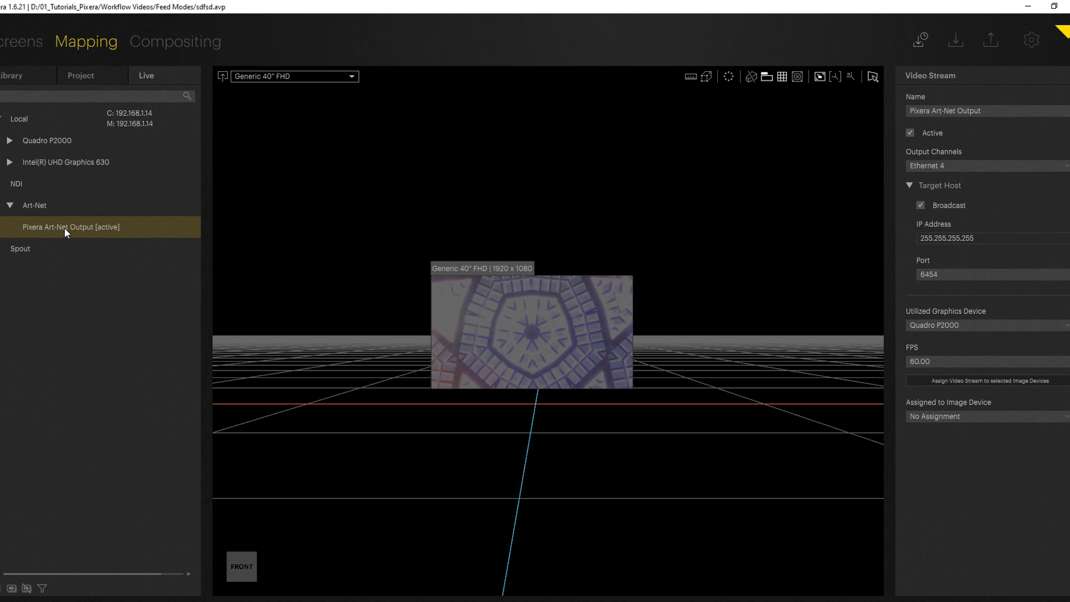
{"action": "left_click", "coordinate": [985, 417]}
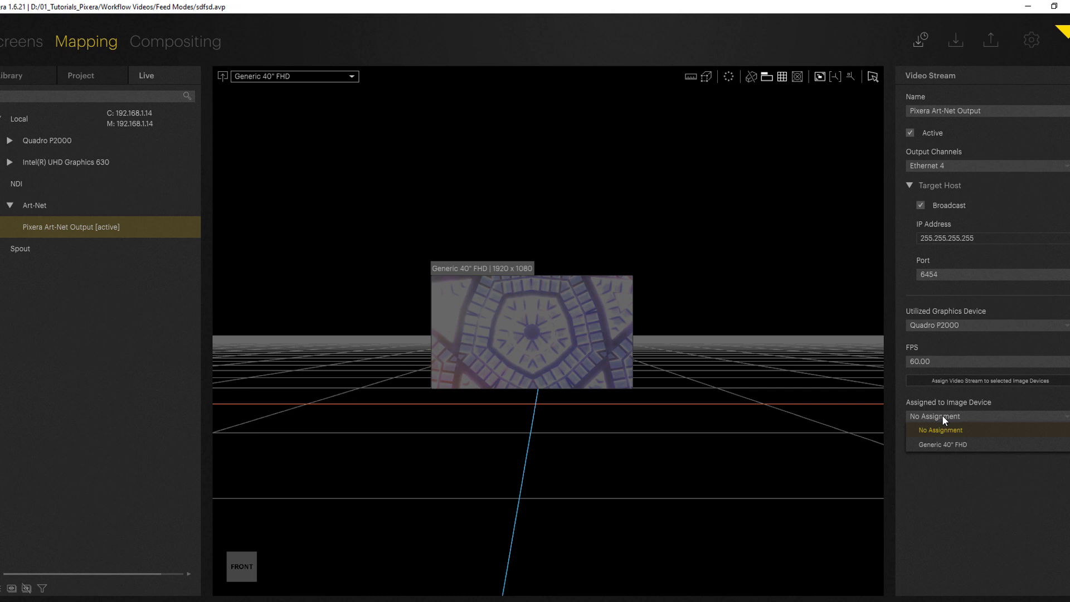
{"action": "mouse_move", "coordinate": [823, 388]}
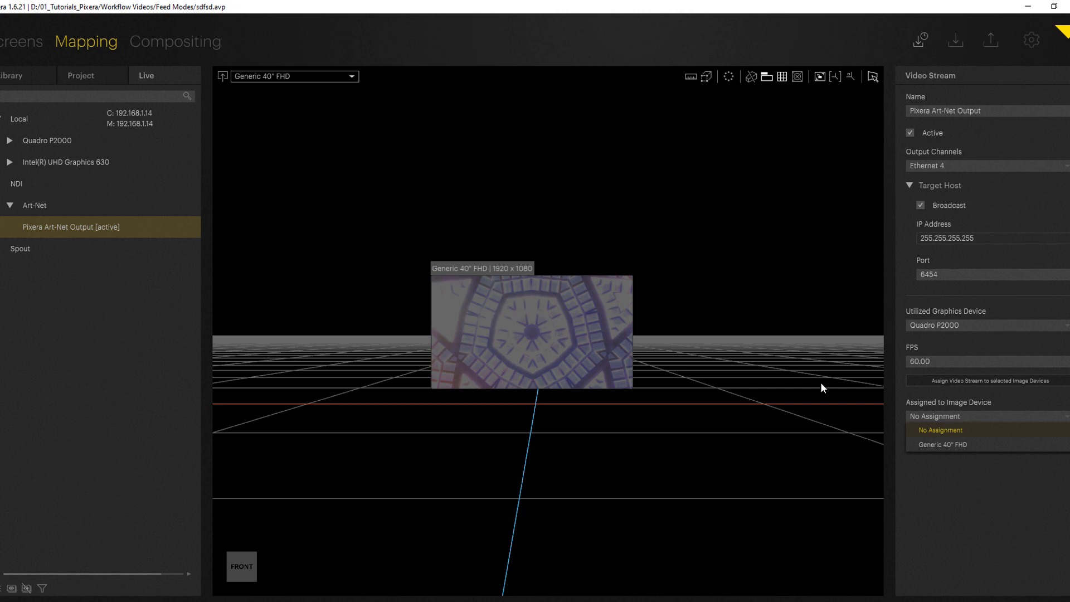
{"action": "left_click", "coordinate": [947, 444]}
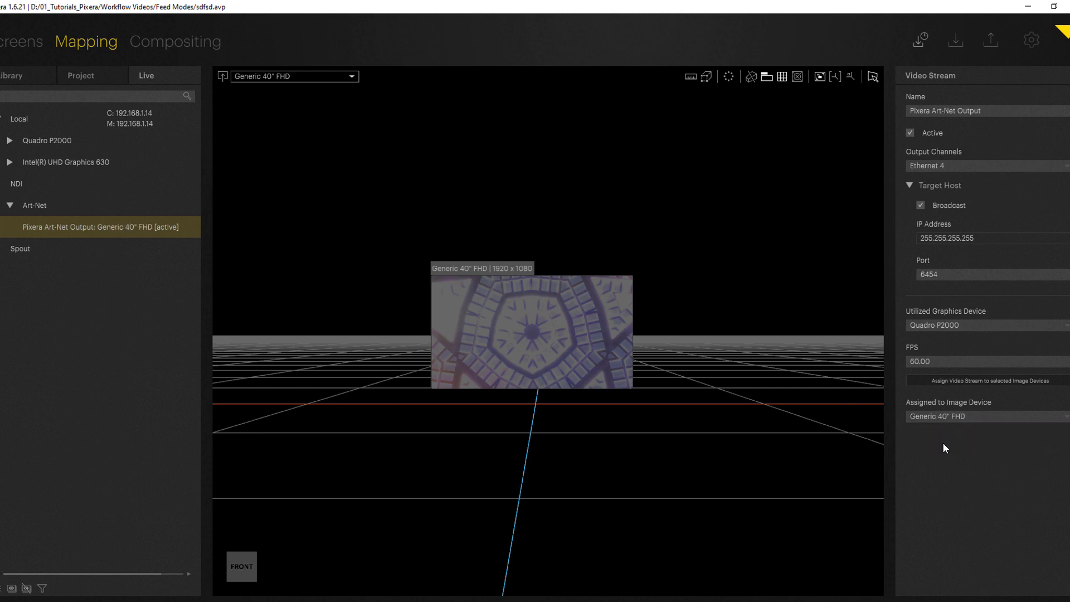
{"action": "mouse_move", "coordinate": [183, 59]}
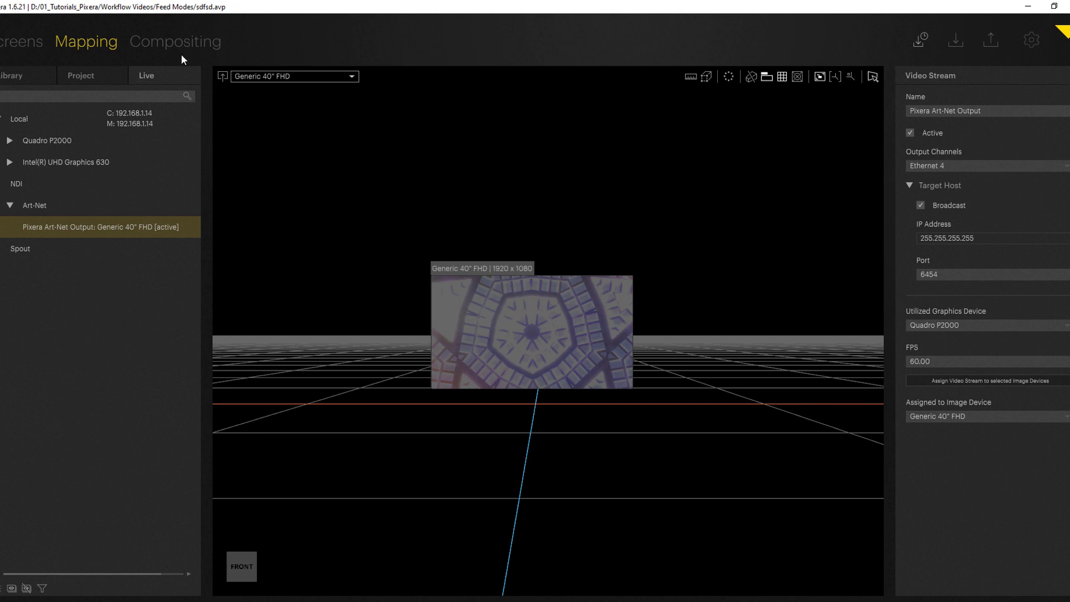
{"action": "left_click", "coordinate": [177, 43]}
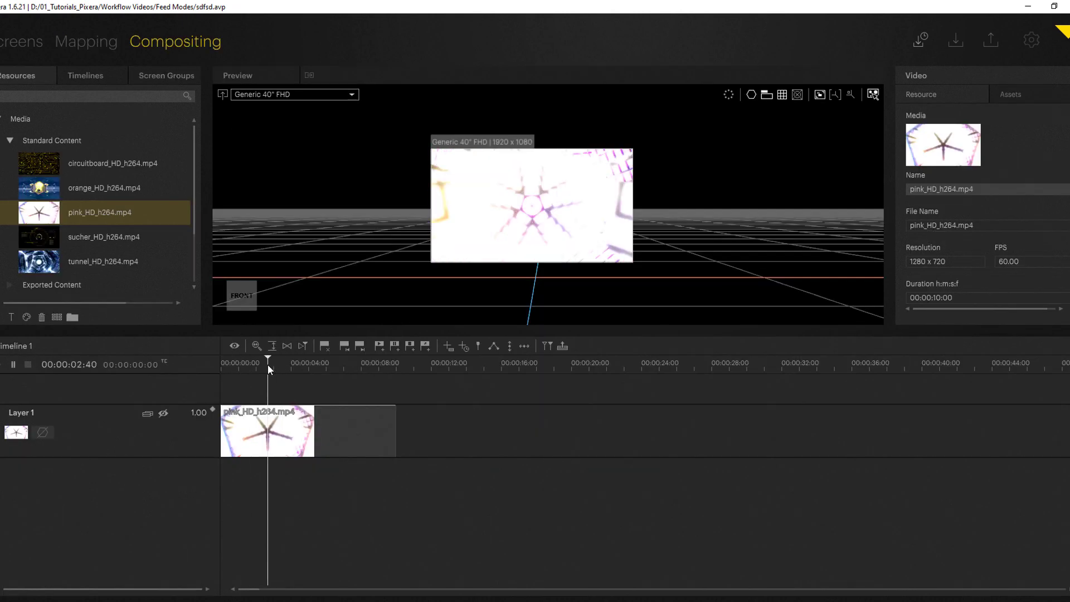
{"action": "mouse_move", "coordinate": [273, 370]}
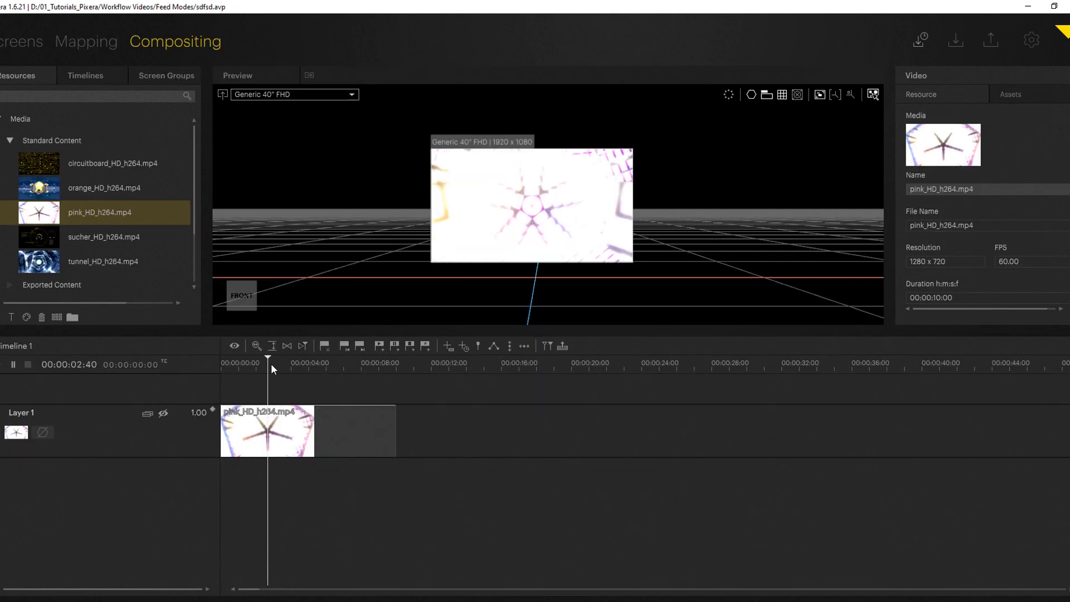
{"action": "mouse_move", "coordinate": [321, 346]}
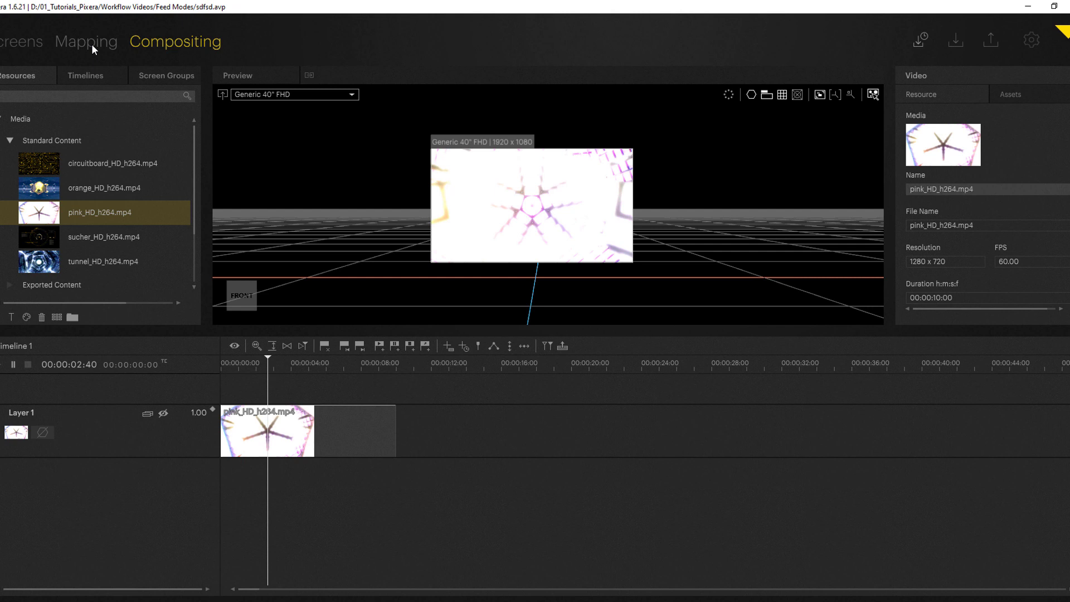
{"action": "left_click", "coordinate": [87, 43]}
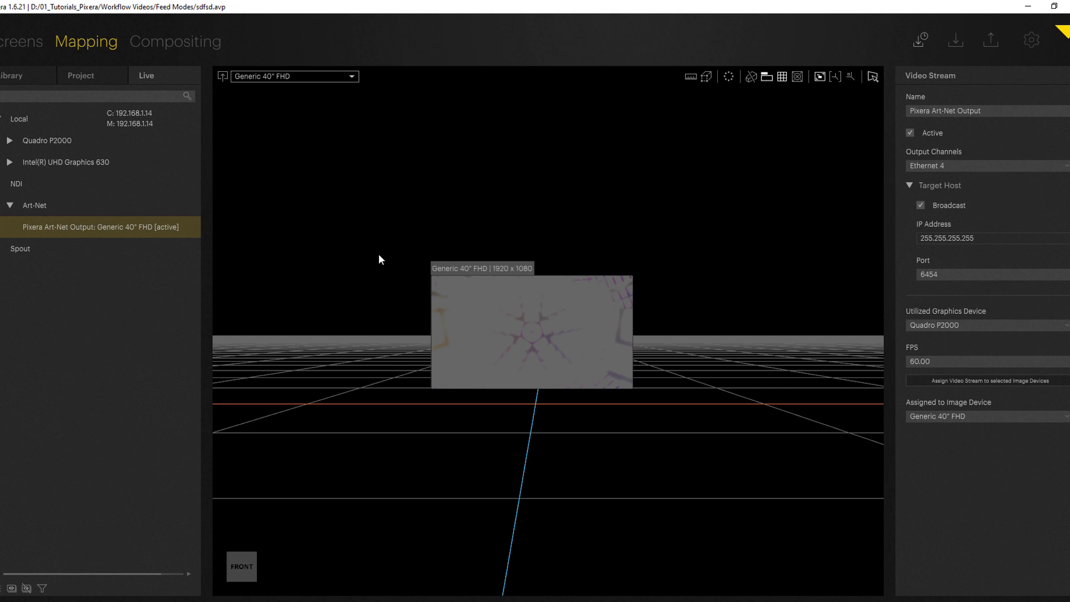
{"action": "mouse_move", "coordinate": [377, 219]}
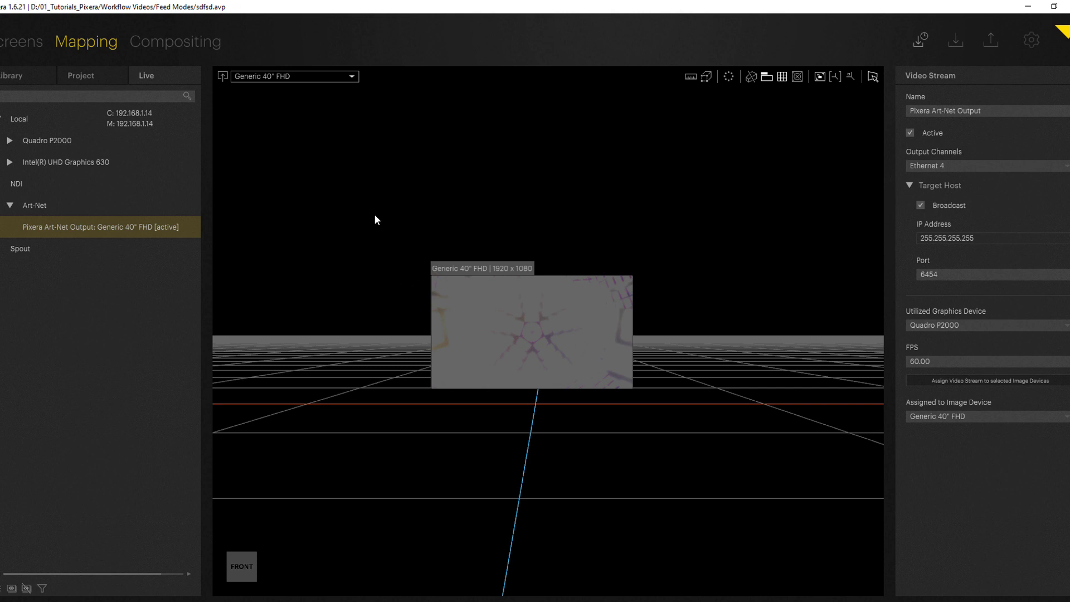
{"action": "mouse_move", "coordinate": [492, 448]}
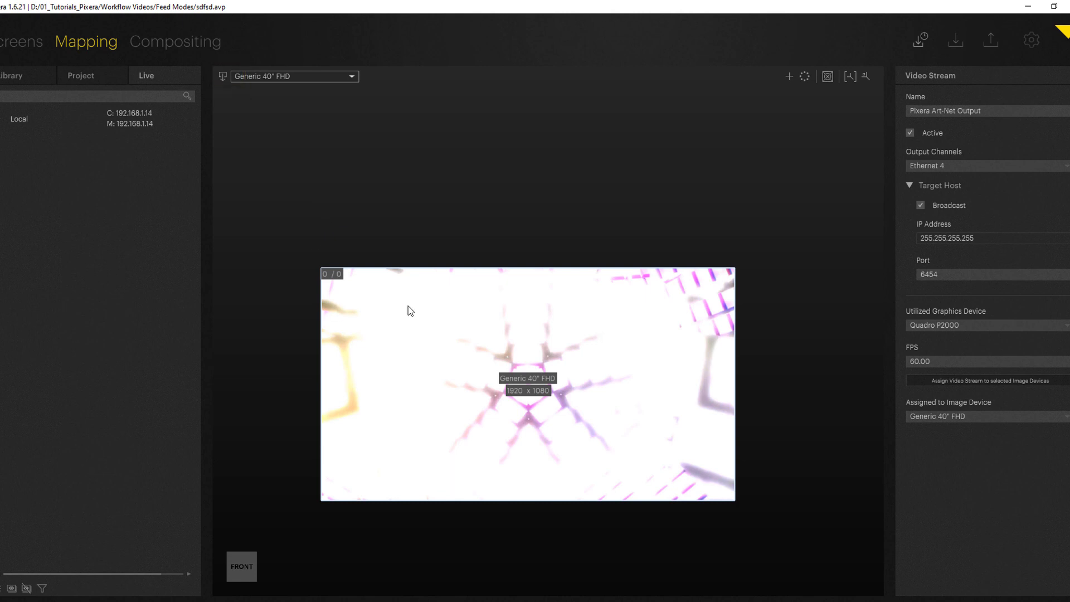
{"action": "mouse_move", "coordinate": [426, 300]}
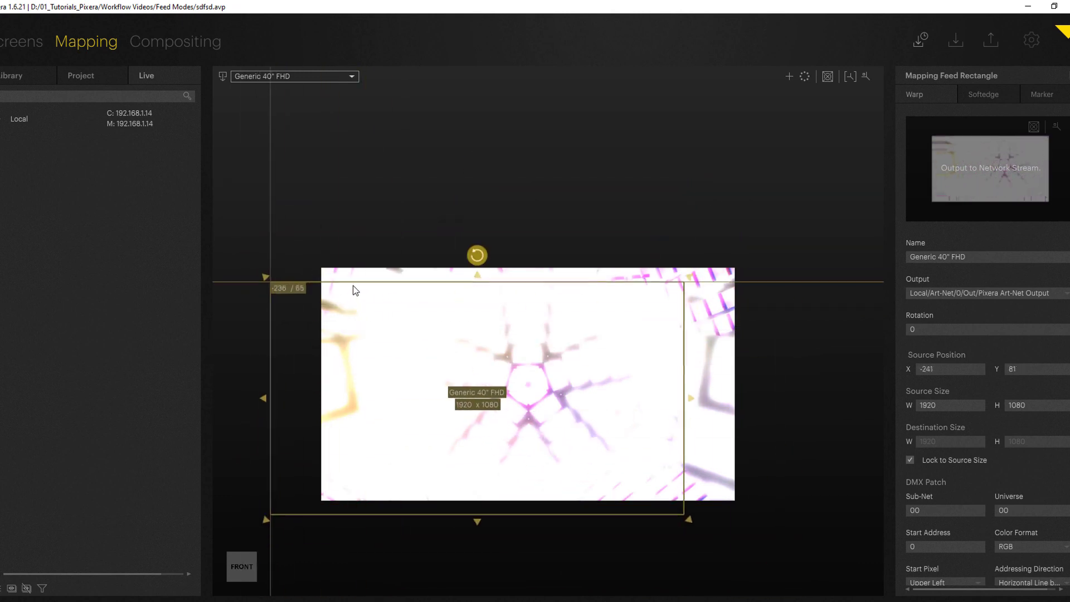
- Drag the Mapping Feed Rectangle onto the Generic 40" FHD display area at 0/3, 1920x1080
{"action": "left_click_drag", "start_coordinate": [355, 290], "coordinate": [402, 280]}
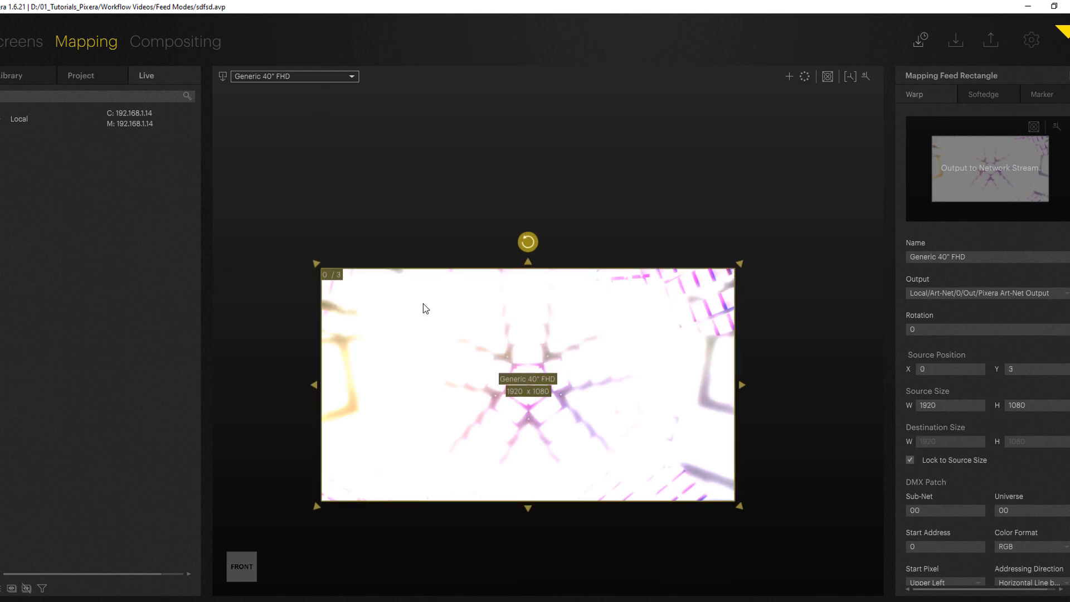
{"action": "mouse_move", "coordinate": [931, 357]}
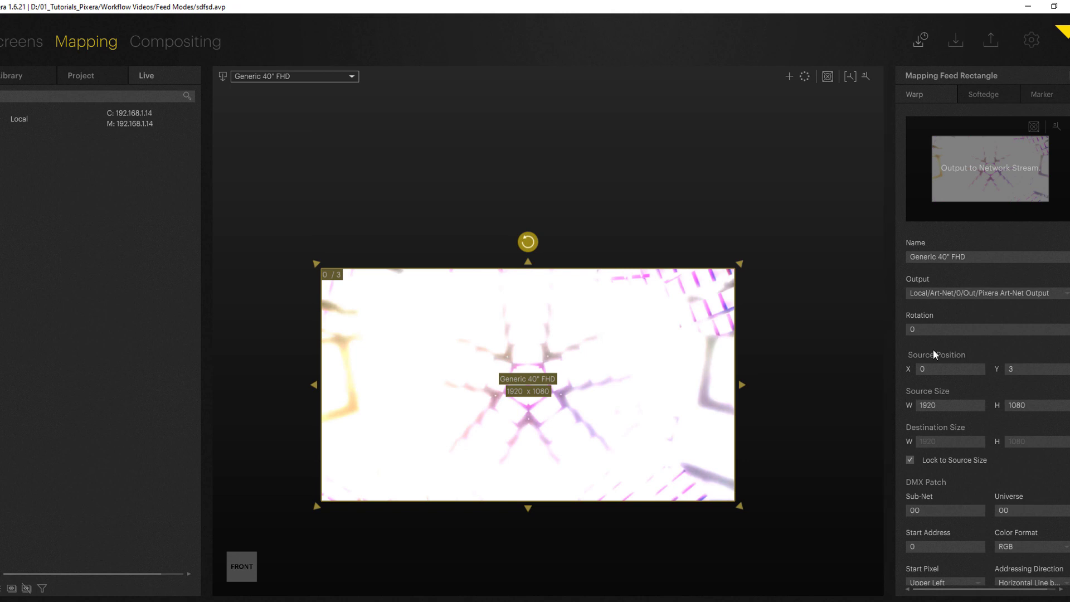
{"action": "mouse_move", "coordinate": [925, 294]}
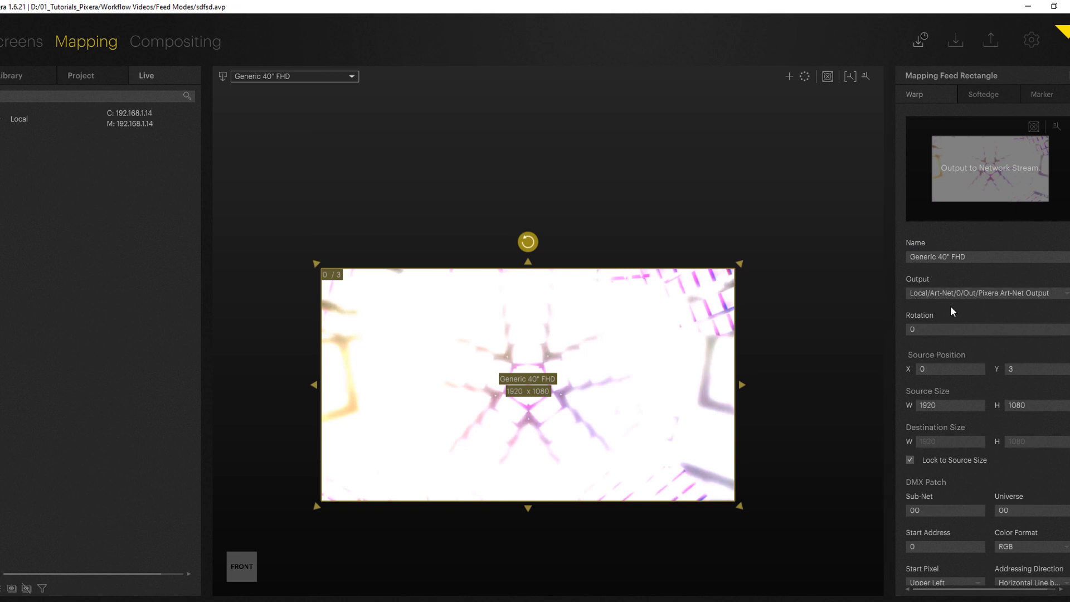
{"action": "scroll", "scroll_direction": "down", "scroll_amount": 3}
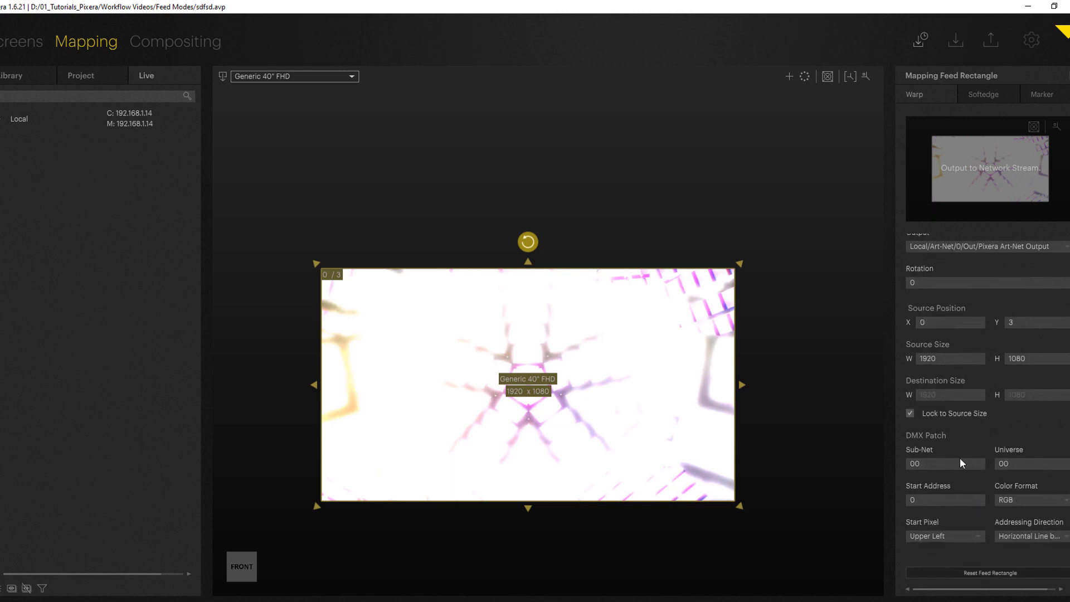
{"action": "mouse_move", "coordinate": [642, 354]}
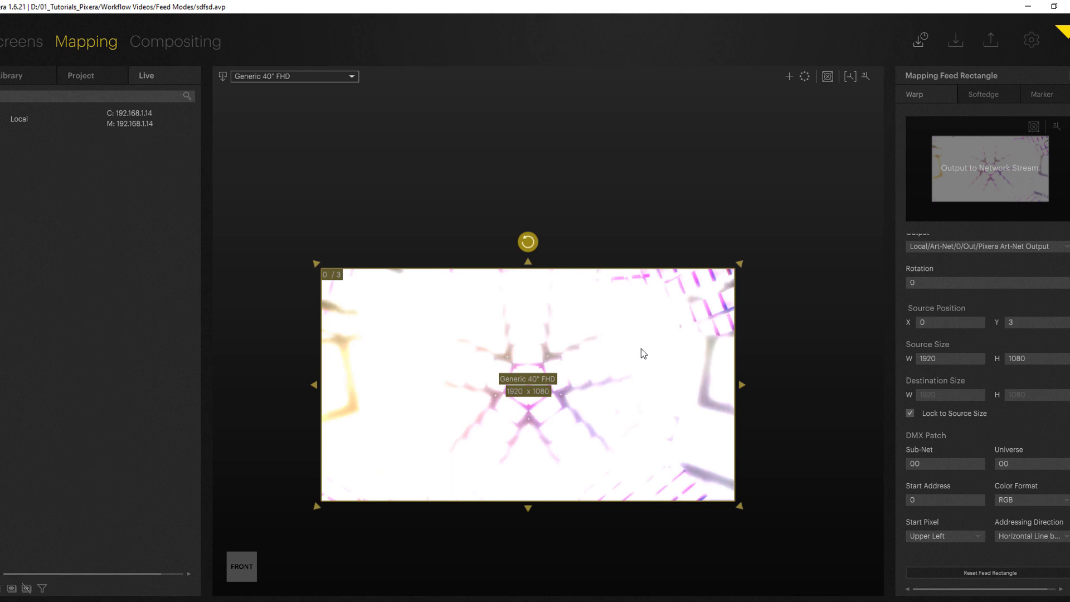
{"action": "mouse_move", "coordinate": [951, 364]}
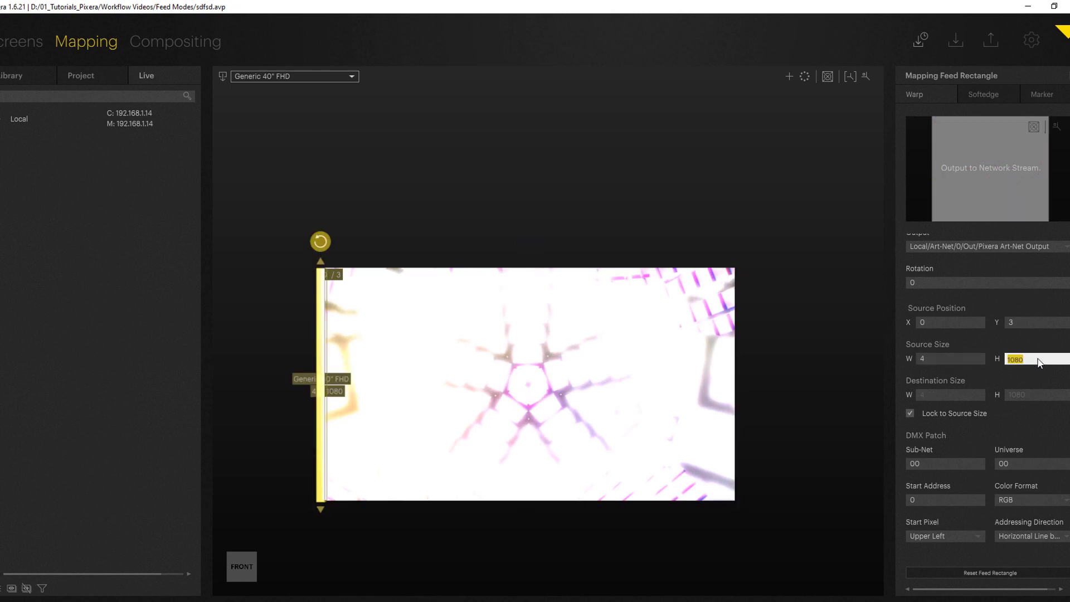
- Make the feed rectangle a 4 x 400 stripe positioned at X 10, Y 0
{"action": "type", "text": "400"}
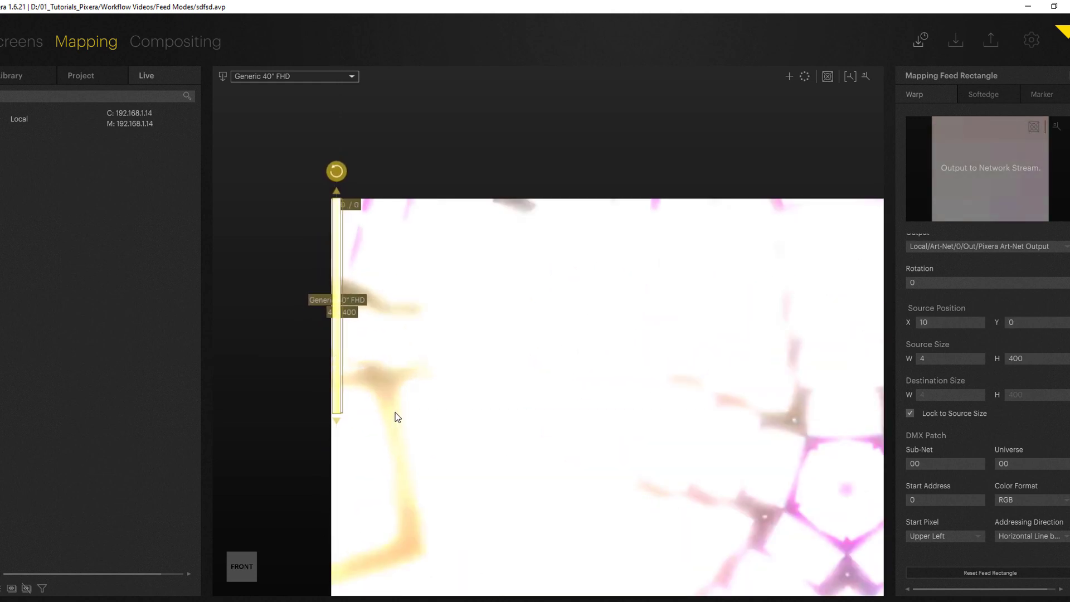
{"action": "mouse_move", "coordinate": [440, 364]}
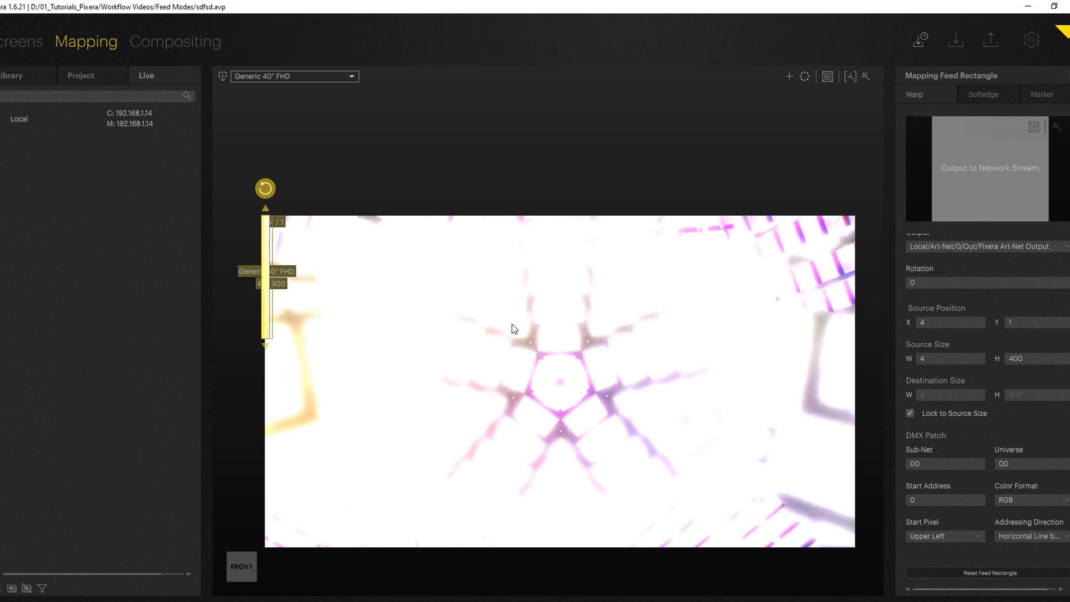
{"action": "mouse_move", "coordinate": [805, 77]}
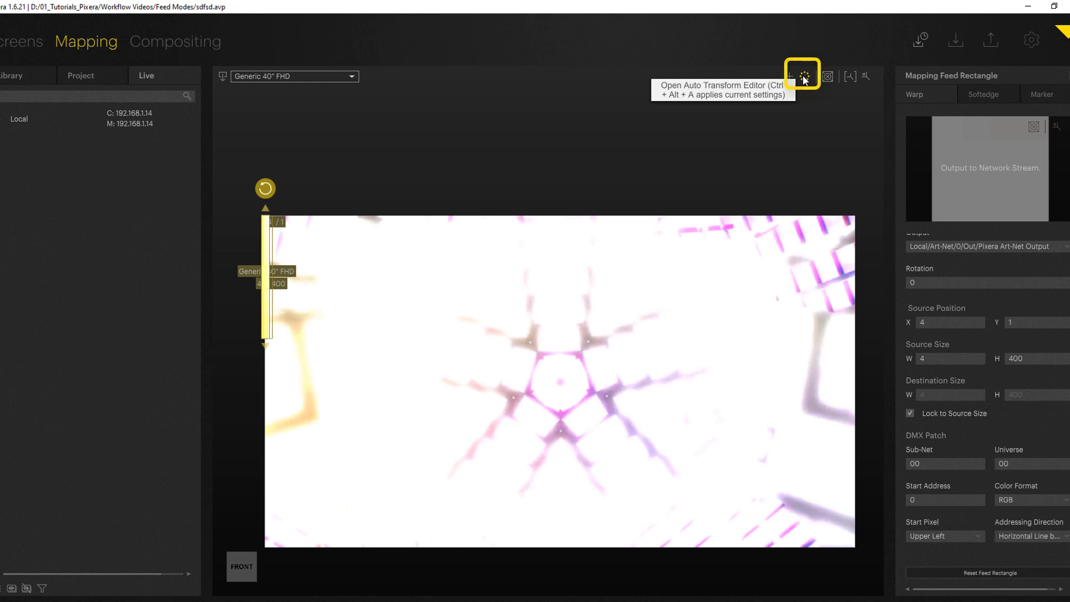
- In the Auto Transform Editor, distribute 10 rectangle copies linearly with End X 100
{"action": "left_click", "coordinate": [804, 76]}
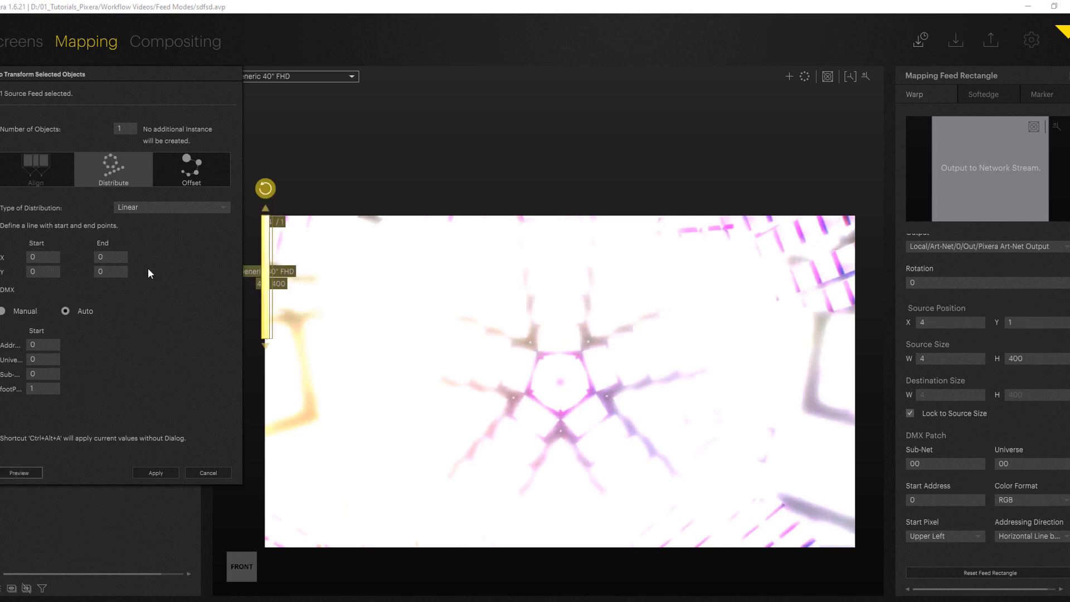
{"action": "mouse_move", "coordinate": [132, 125]}
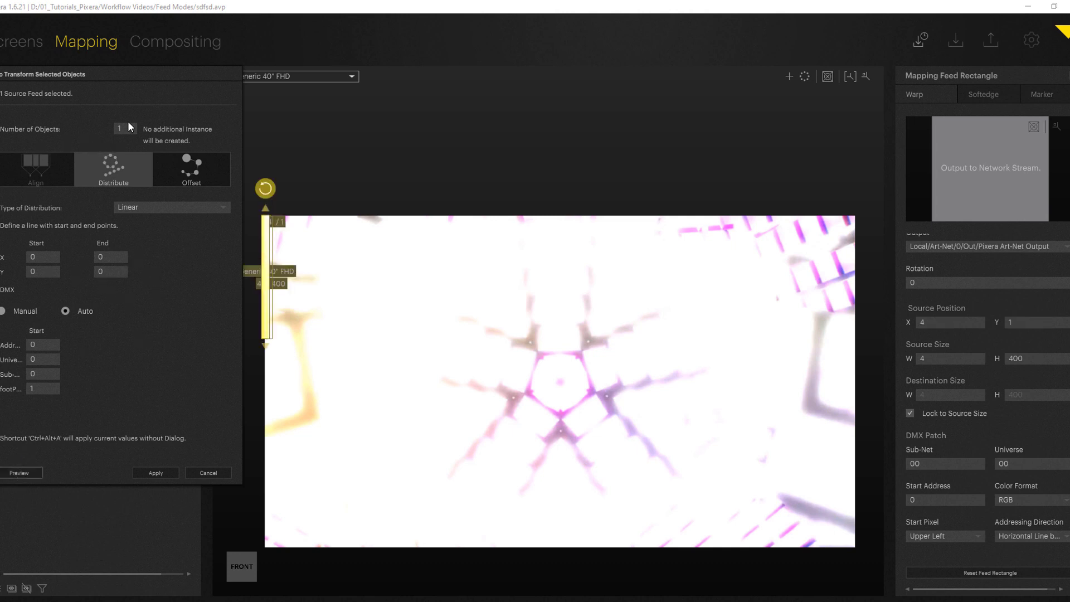
{"action": "type", "text": "10"}
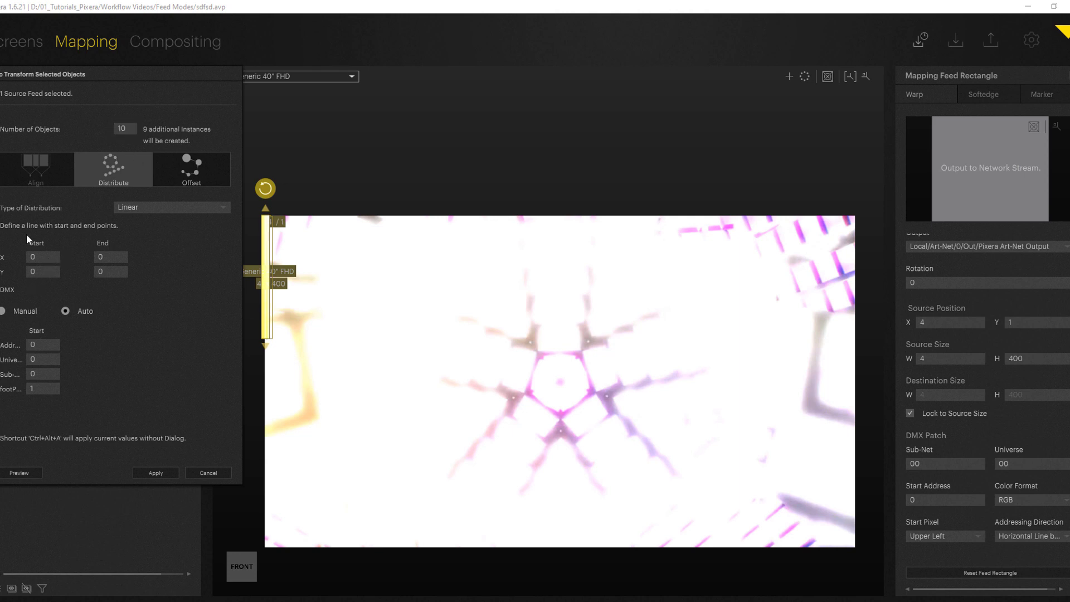
{"action": "left_click", "coordinate": [111, 257]}
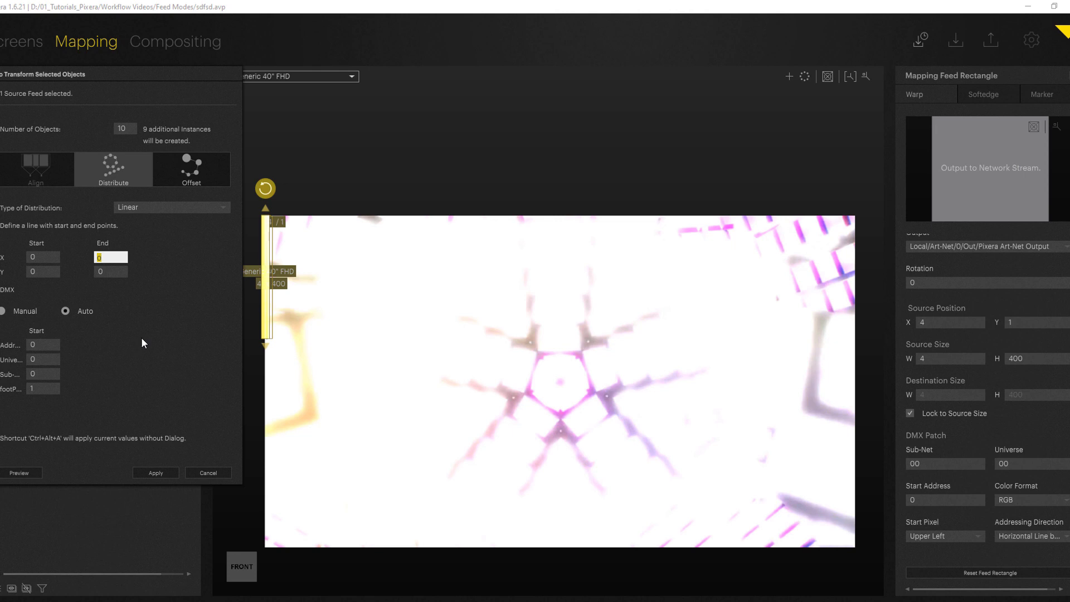
{"action": "mouse_move", "coordinate": [156, 333]}
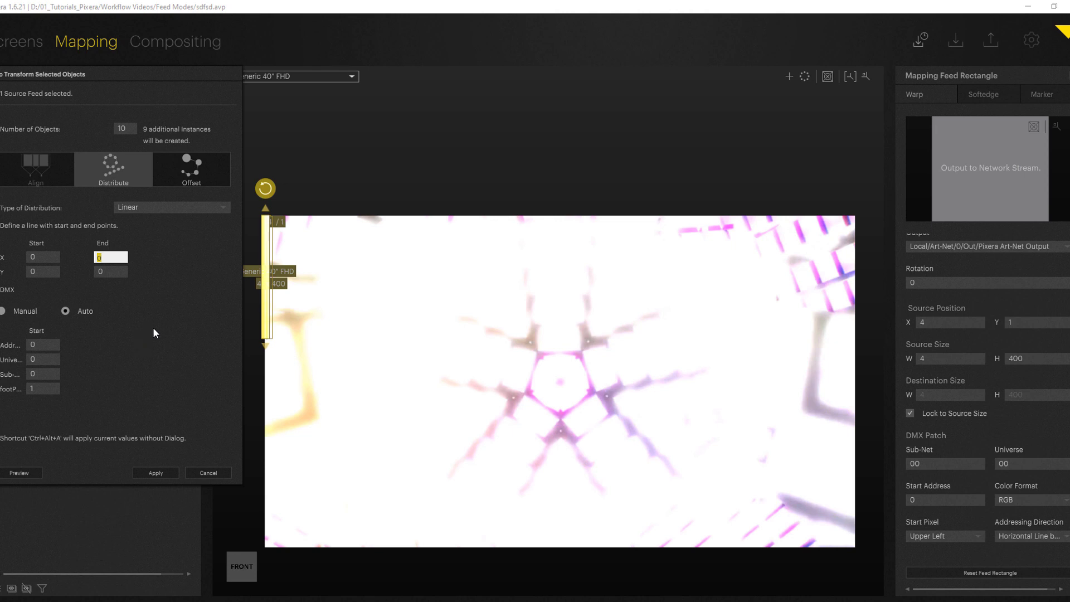
{"action": "type", "text": "^100"}
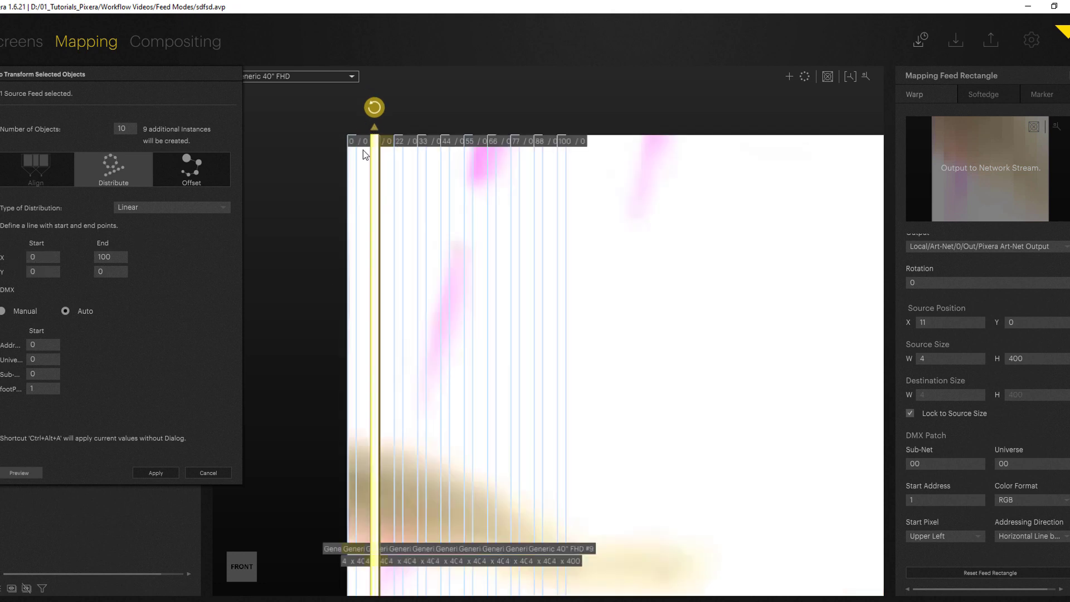
{"action": "mouse_move", "coordinate": [536, 169]}
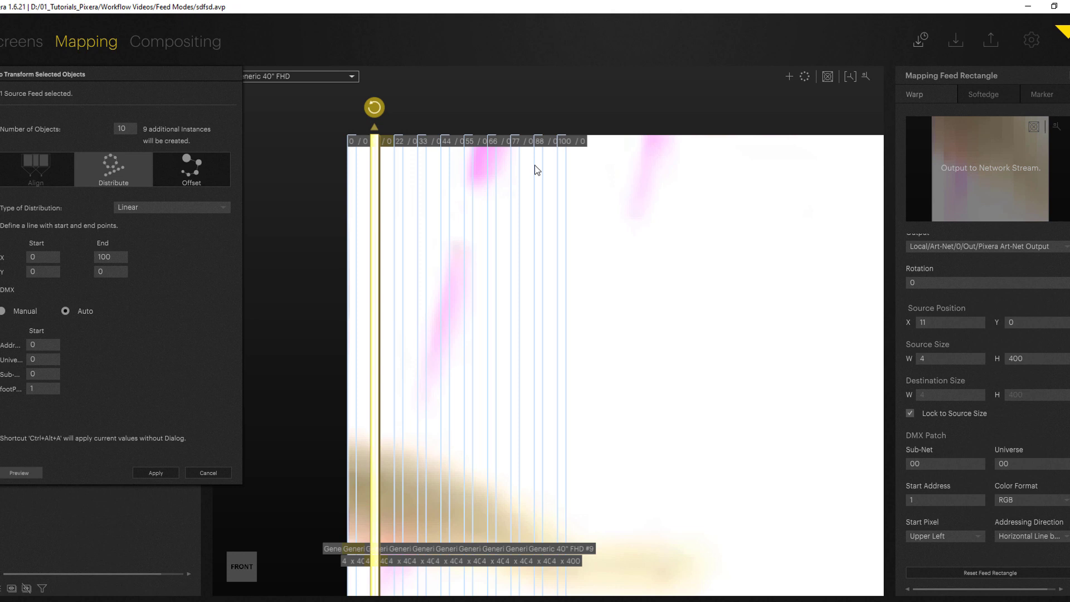
{"action": "mouse_move", "coordinate": [515, 254]}
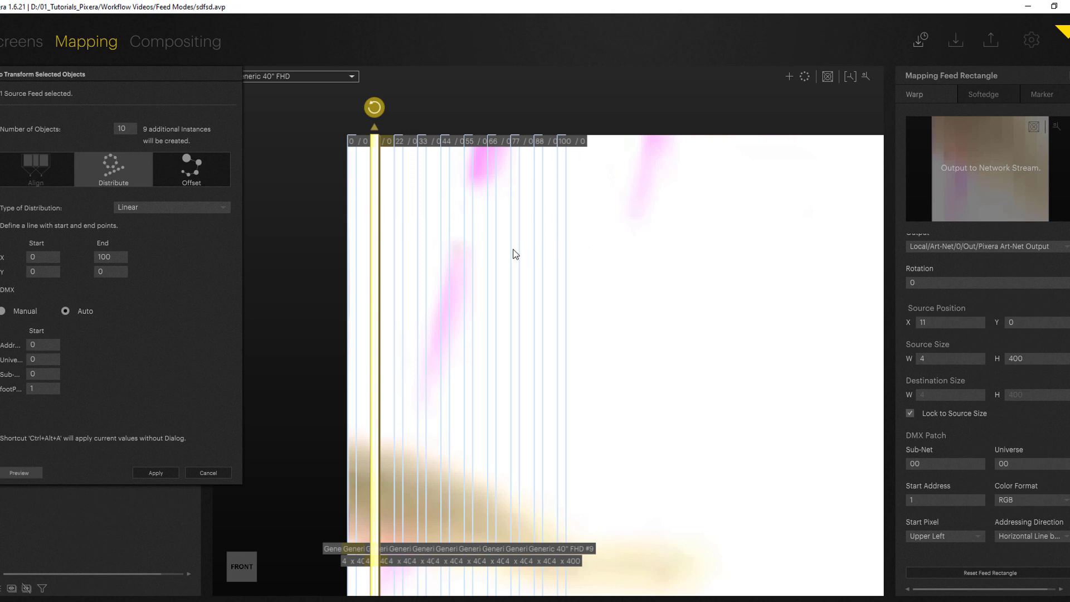
{"action": "mouse_move", "coordinate": [112, 389]}
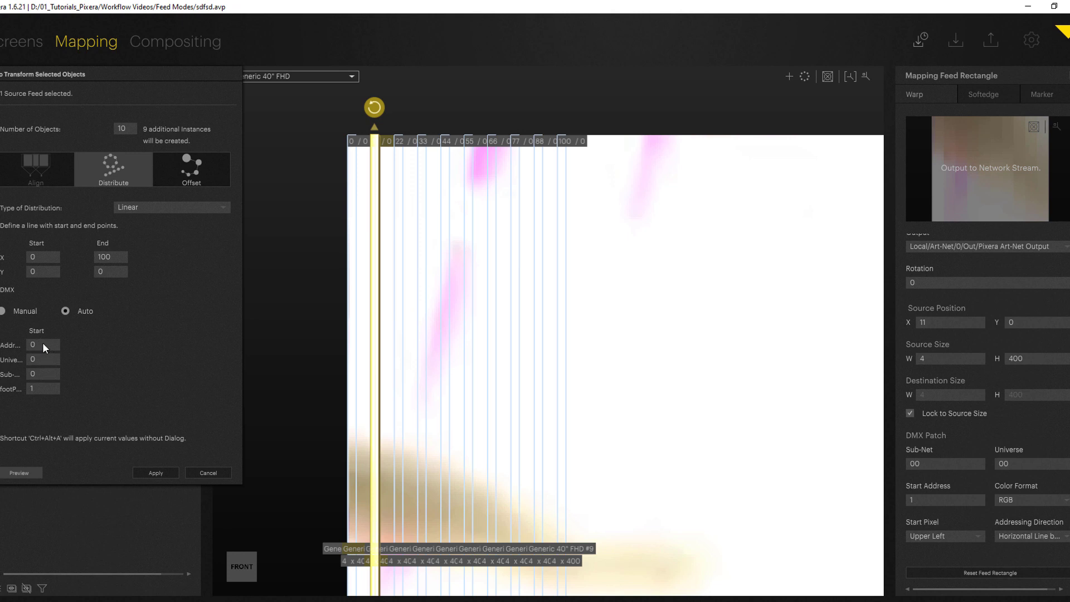
{"action": "mouse_move", "coordinate": [46, 348]}
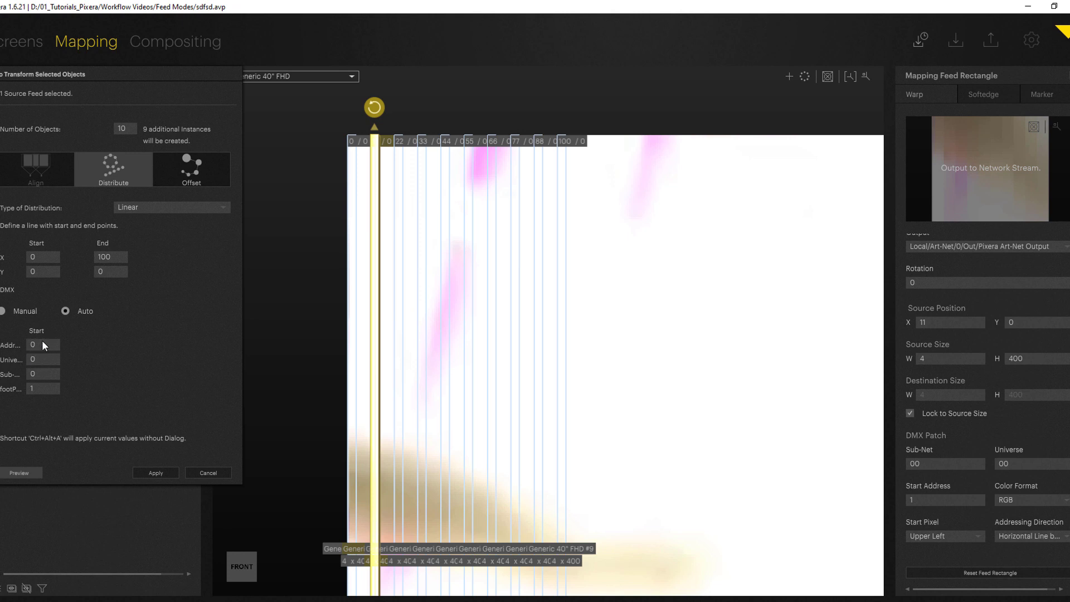
{"action": "mouse_move", "coordinate": [19, 357]}
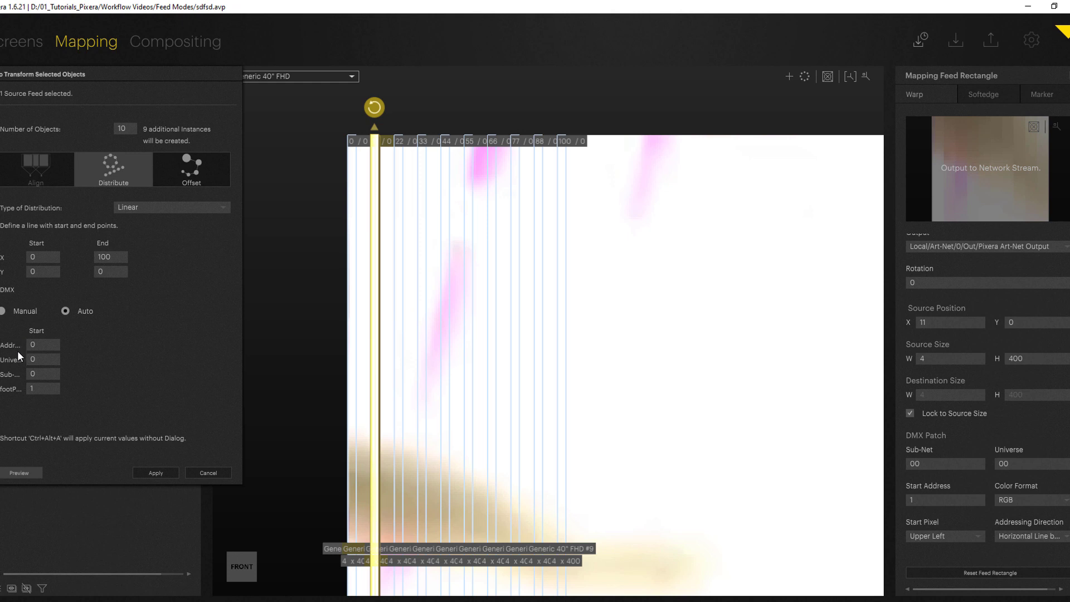
{"action": "mouse_move", "coordinate": [37, 363]}
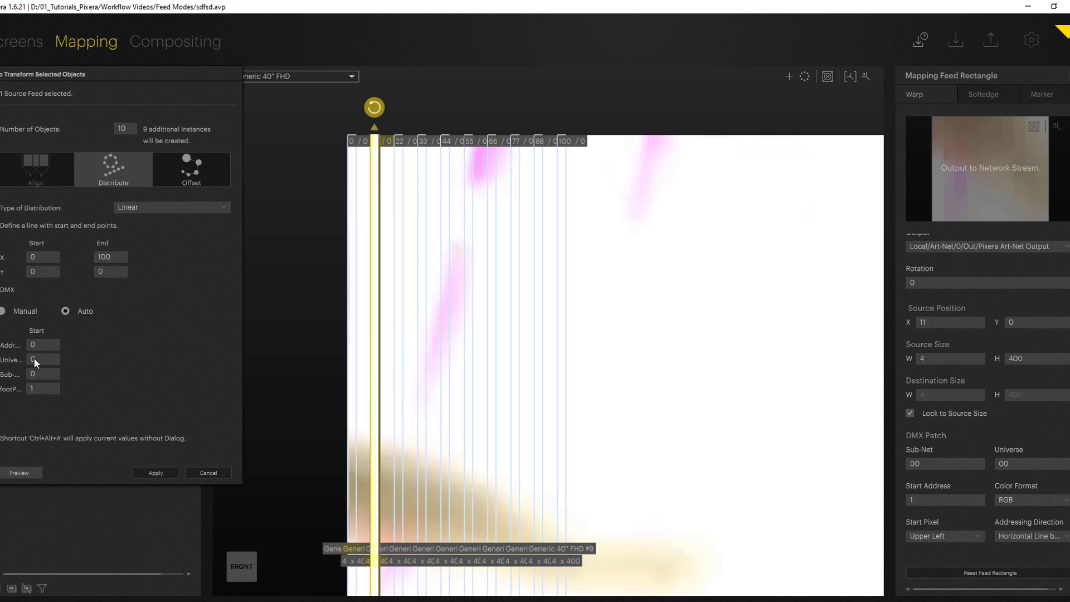
{"action": "mouse_move", "coordinate": [35, 397]}
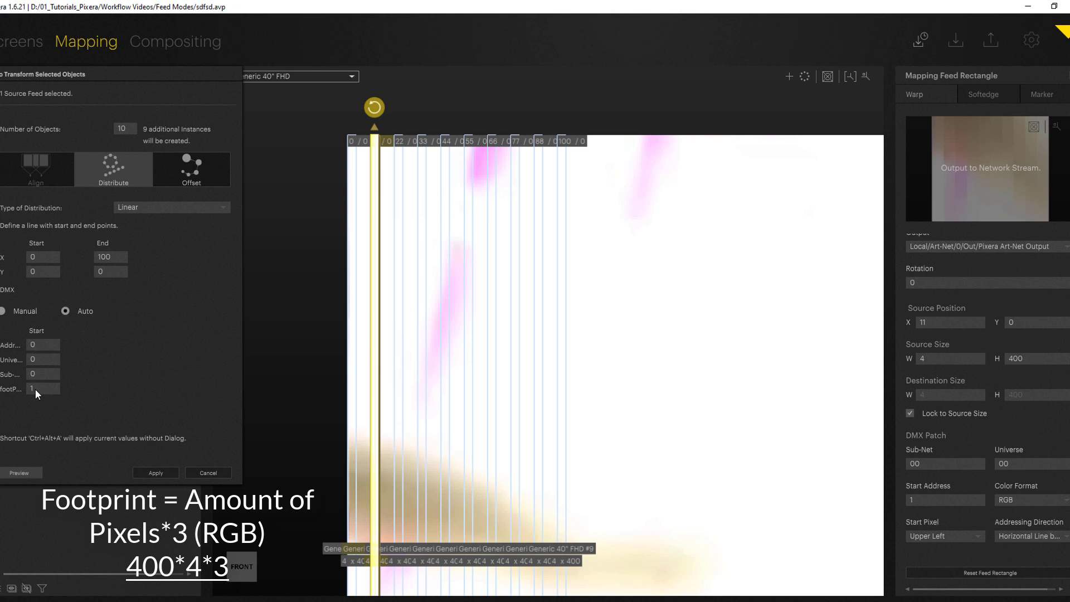
{"action": "mouse_move", "coordinate": [446, 589]}
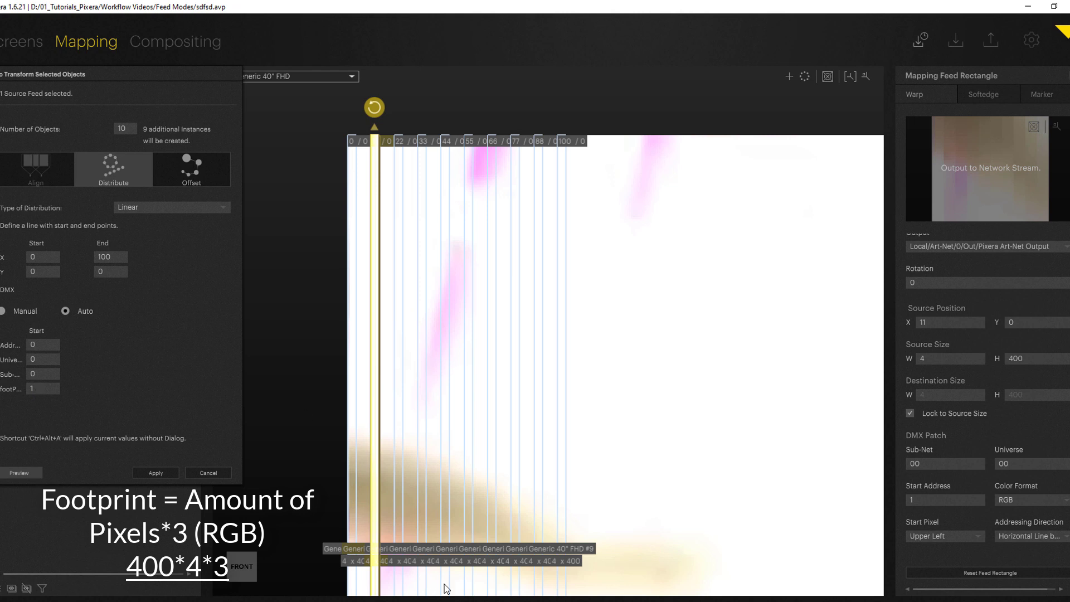
{"action": "mouse_move", "coordinate": [585, 561]}
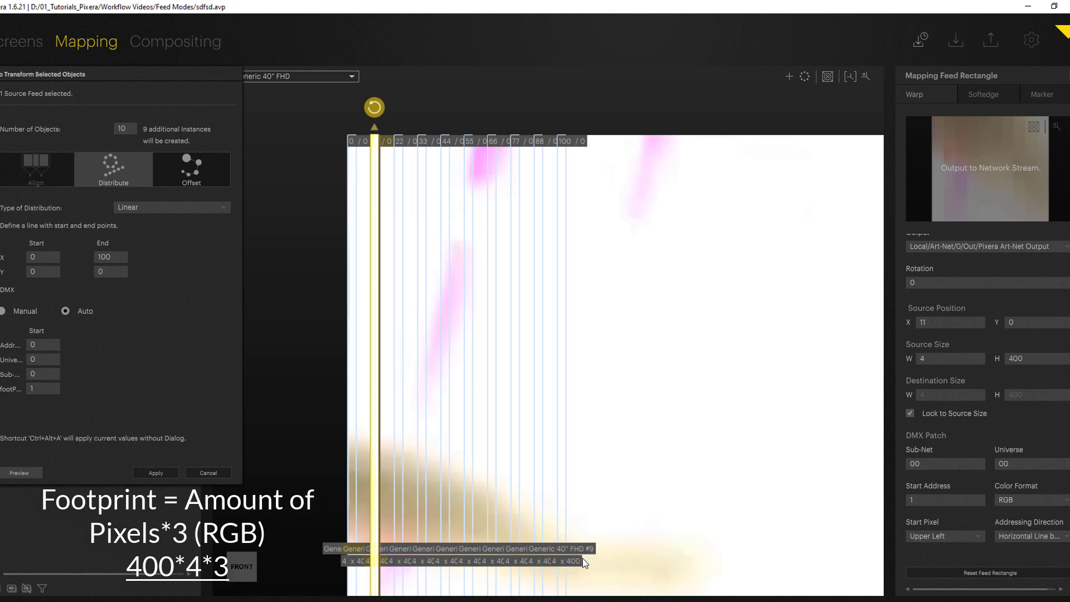
{"action": "mouse_move", "coordinate": [555, 553]}
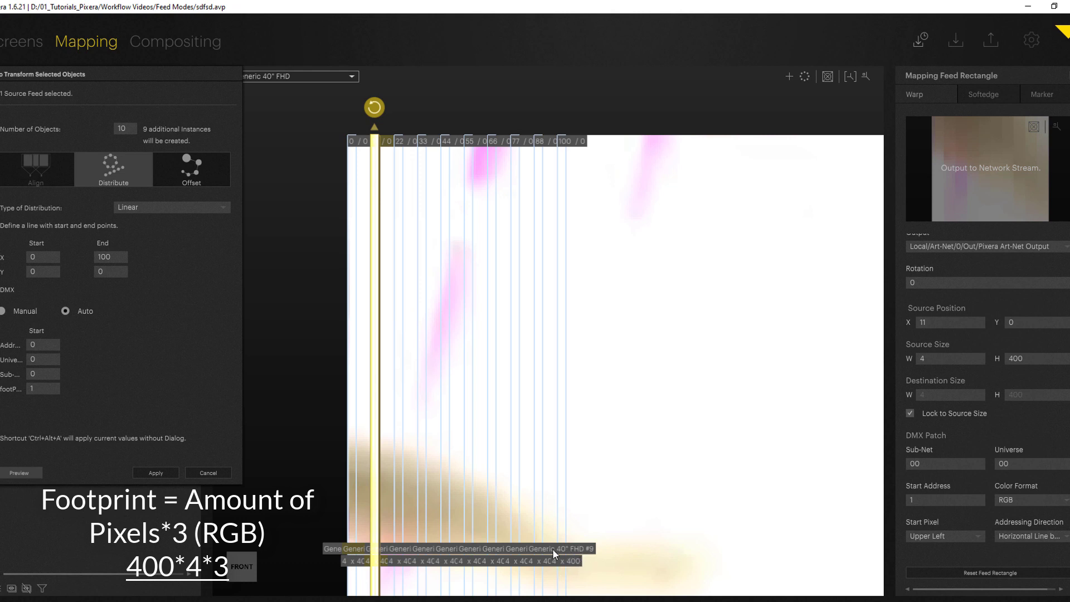
- Set the DMX Footprint to 4800 and apply to create the ten auto-patched rectangles
{"action": "left_click", "coordinate": [43, 388]}
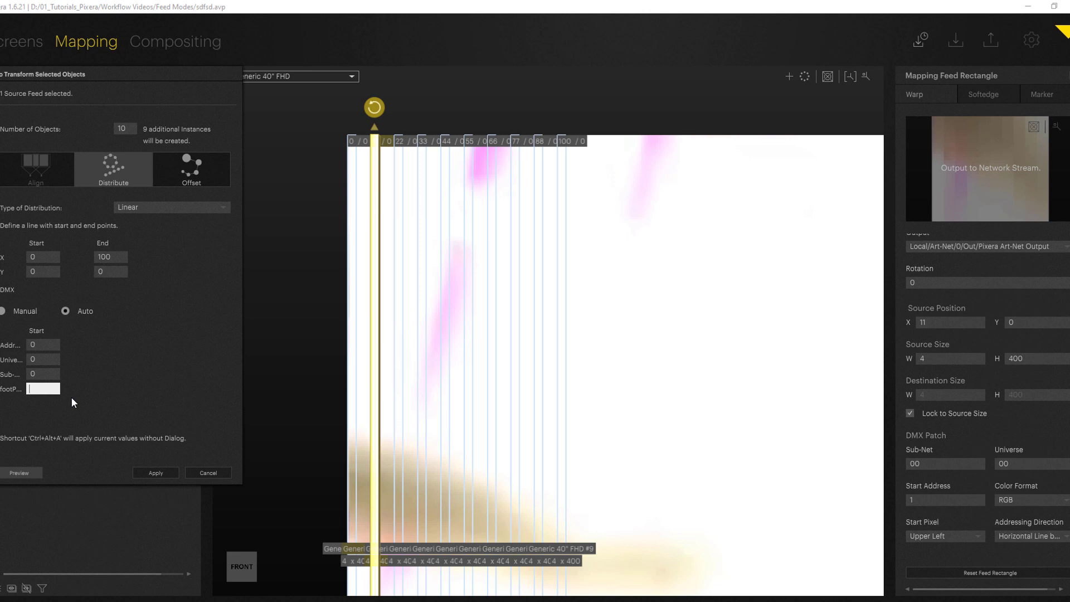
{"action": "type", "text": "4800"}
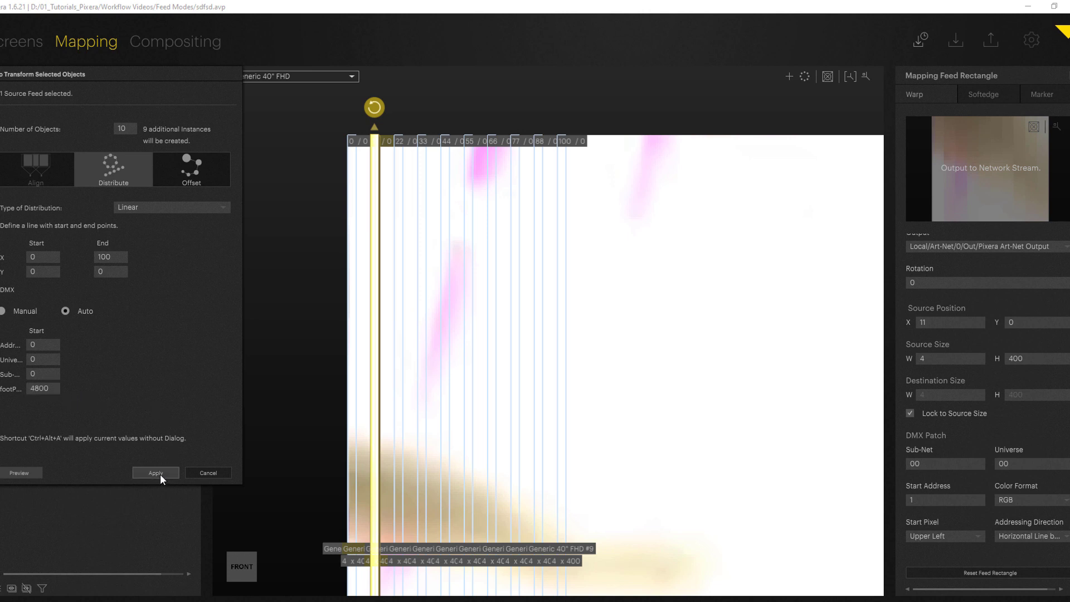
{"action": "left_click", "coordinate": [155, 473]}
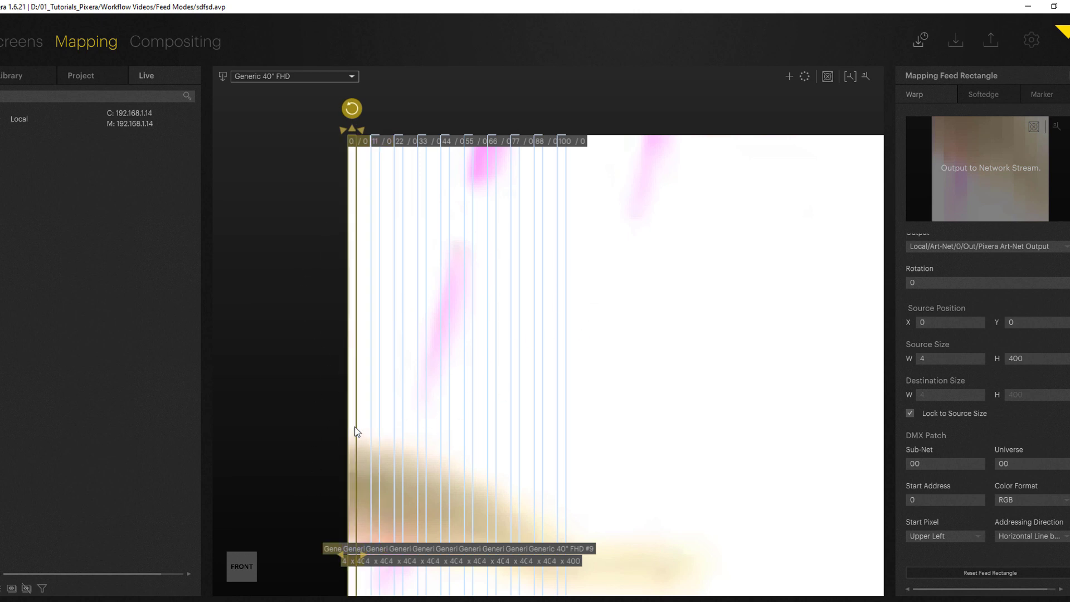
{"action": "mouse_move", "coordinate": [928, 522]}
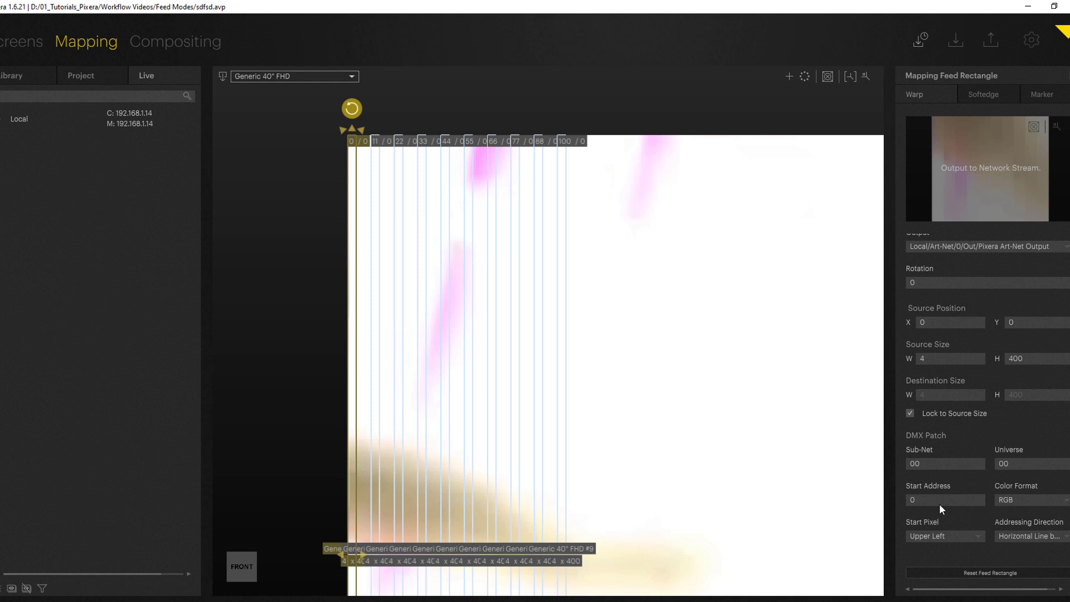
{"action": "mouse_move", "coordinate": [904, 531]}
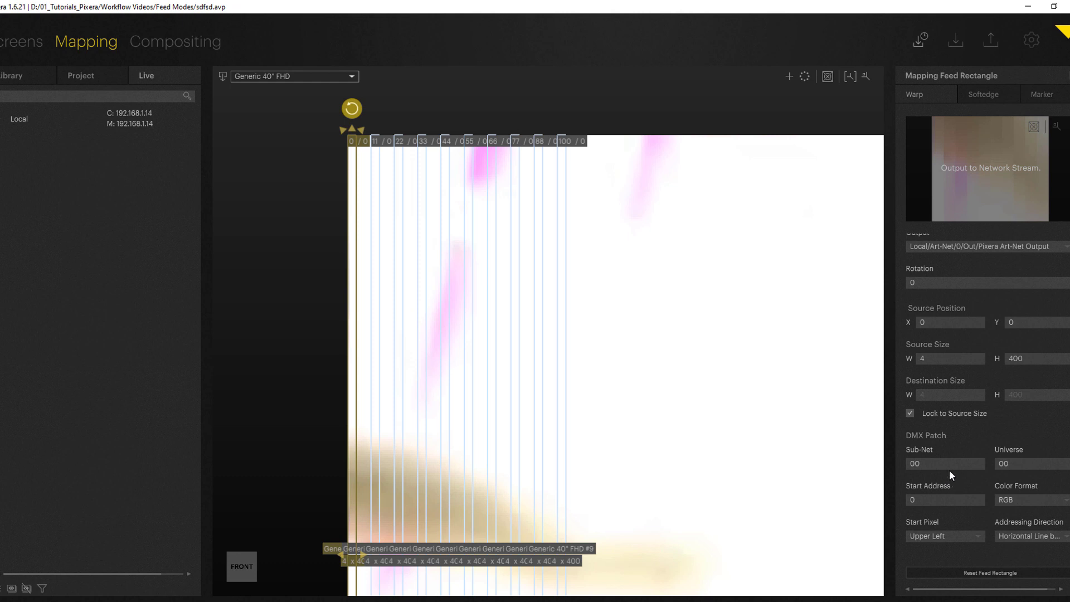
{"action": "mouse_move", "coordinate": [1029, 478]}
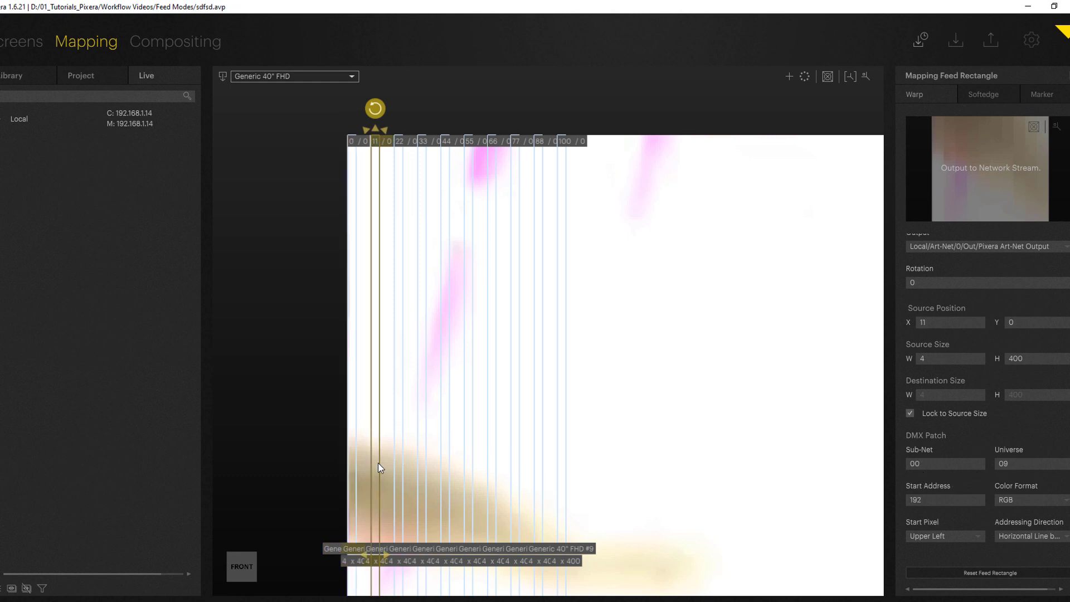
{"action": "mouse_move", "coordinate": [955, 512]}
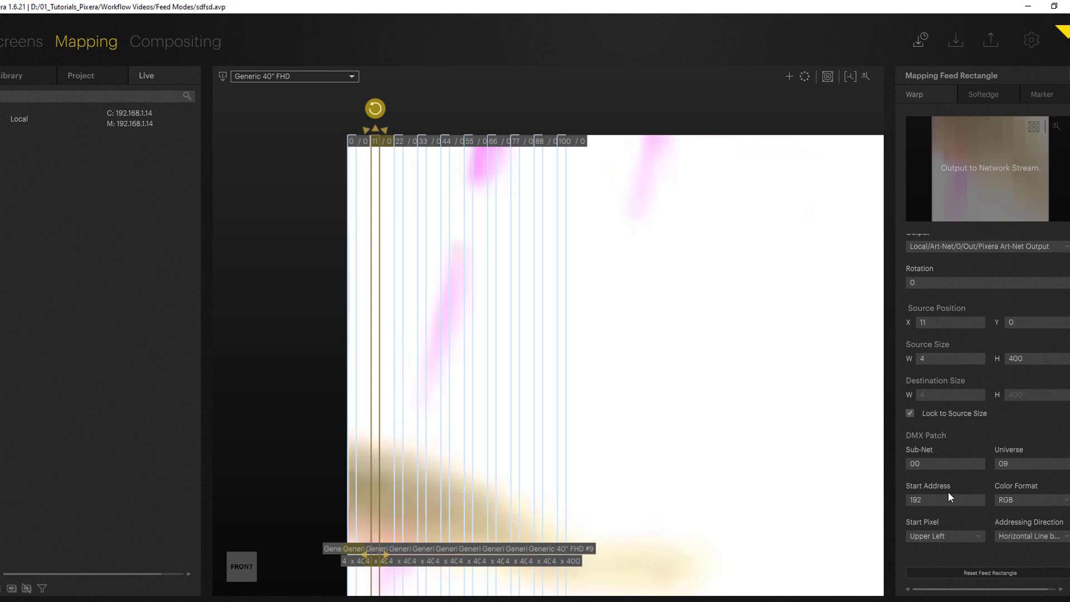
{"action": "mouse_move", "coordinate": [948, 511]}
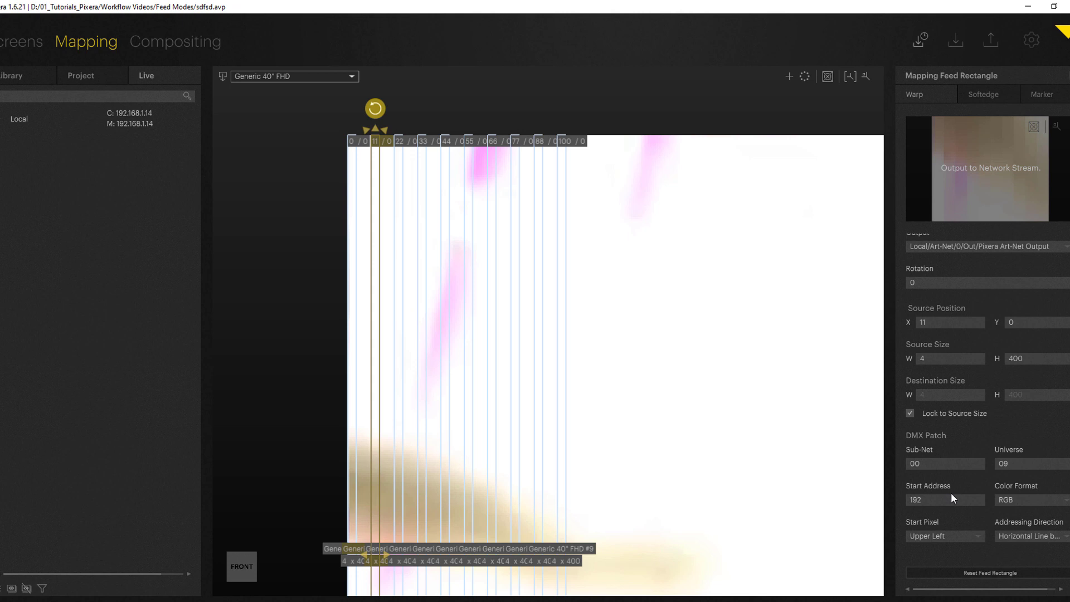
{"action": "mouse_move", "coordinate": [1021, 480]}
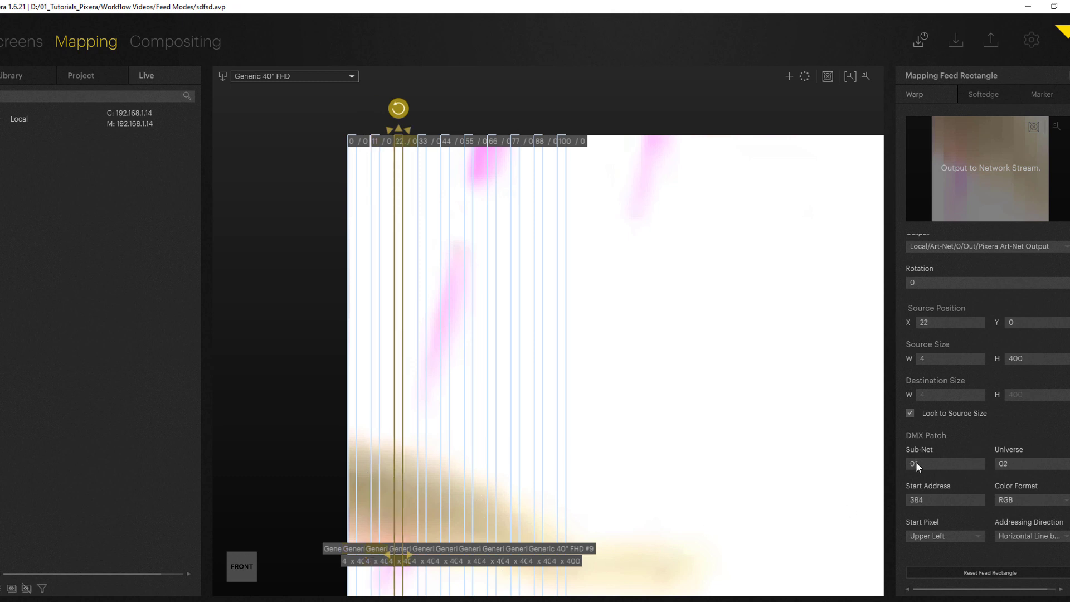
{"action": "type", "text": "01"}
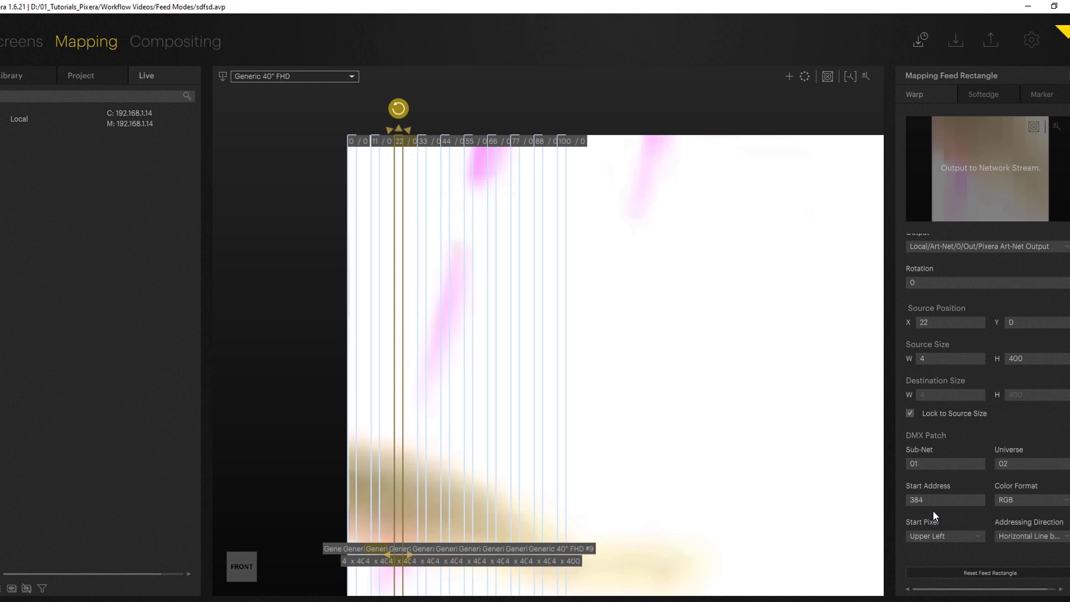
{"action": "mouse_move", "coordinate": [531, 462]}
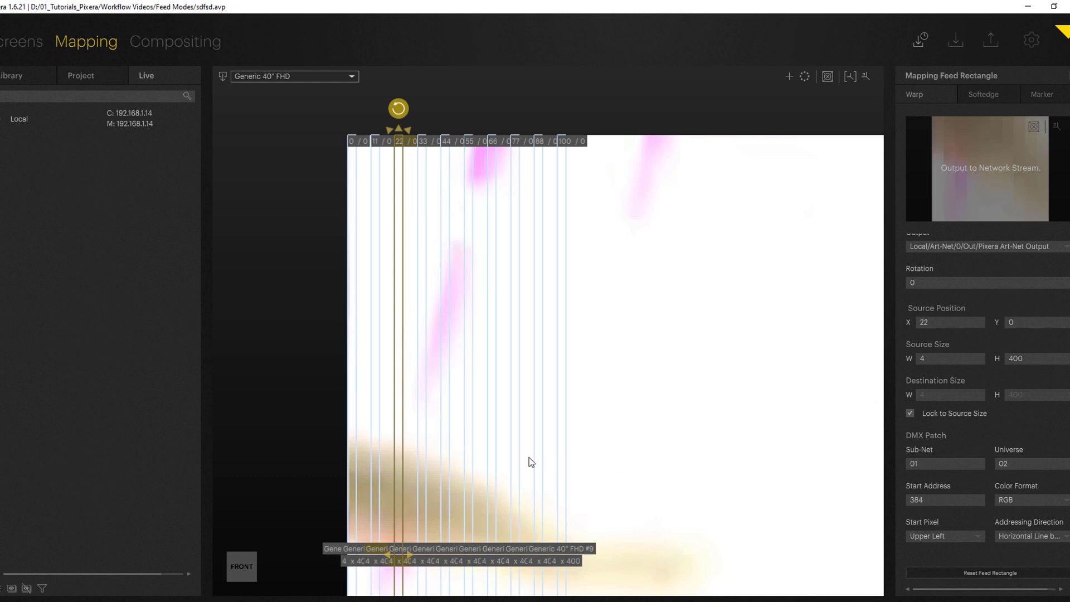